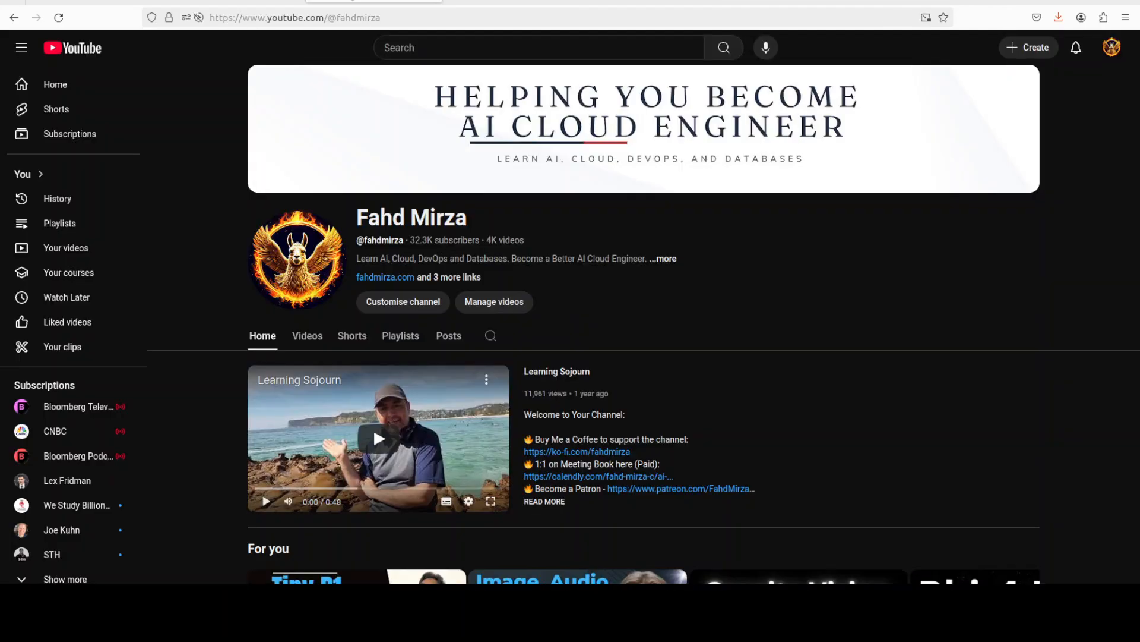
Search the channel's videos for 'ollama' from the tab-bar search box.
{"action": "left_click", "coordinate": [491, 335]}
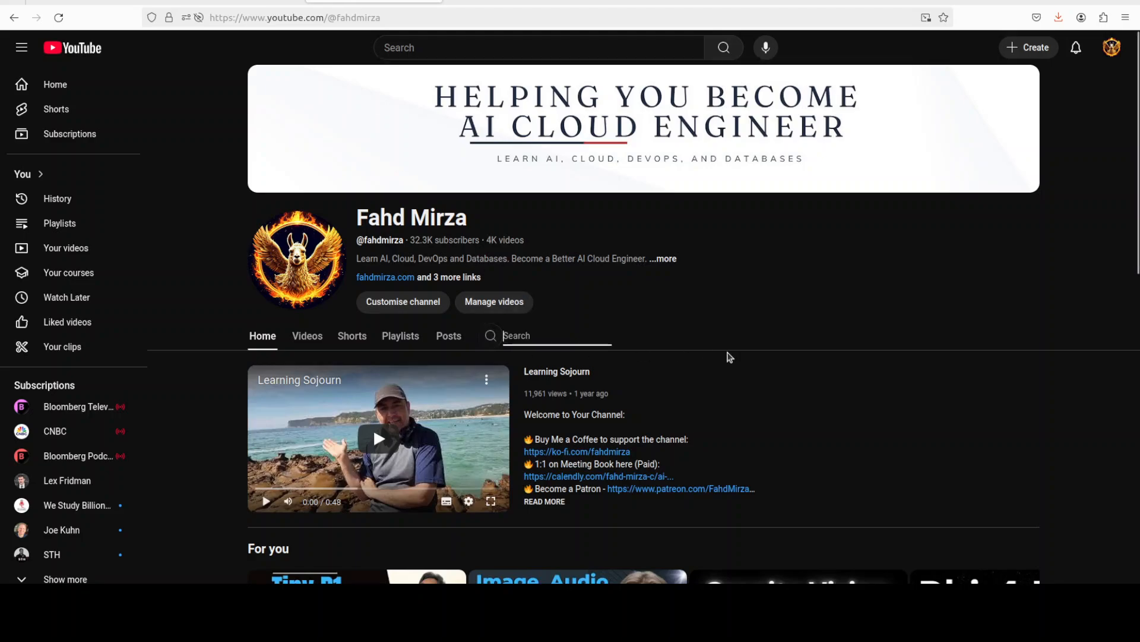
{"action": "type", "text": "o"}
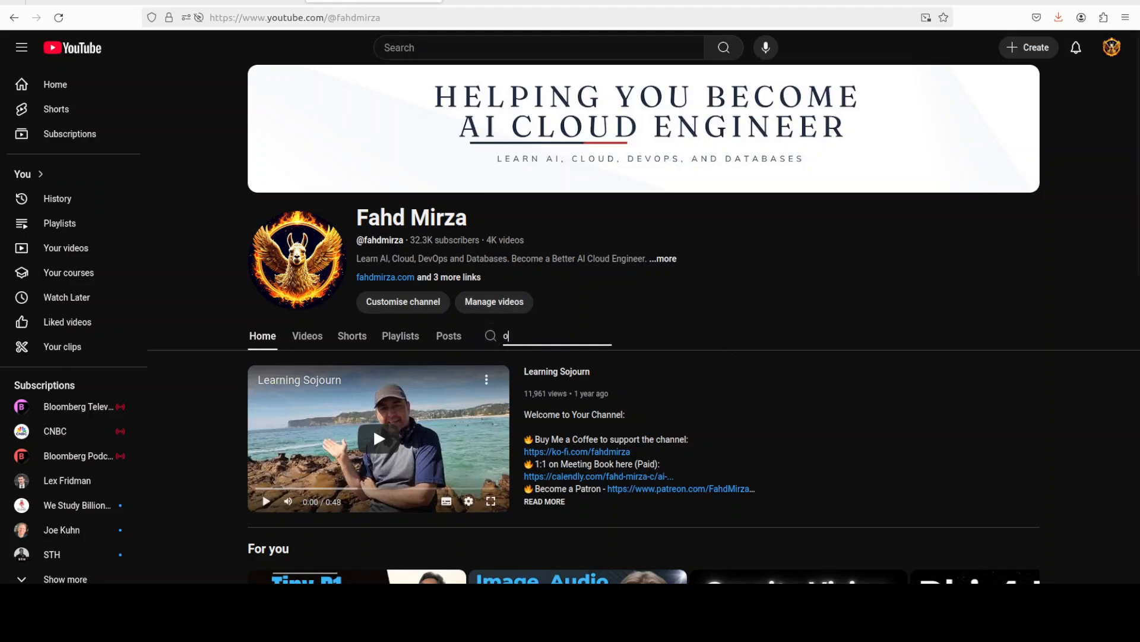
{"action": "type", "text": "llama.com"}
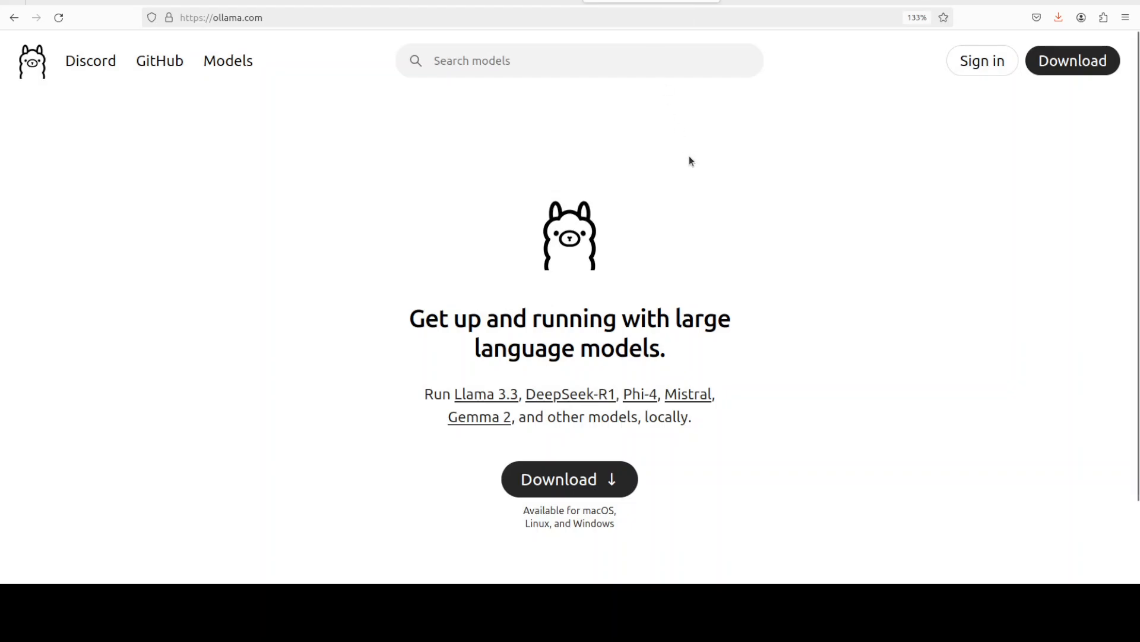
{"action": "mouse_move", "coordinate": [648, 2]}
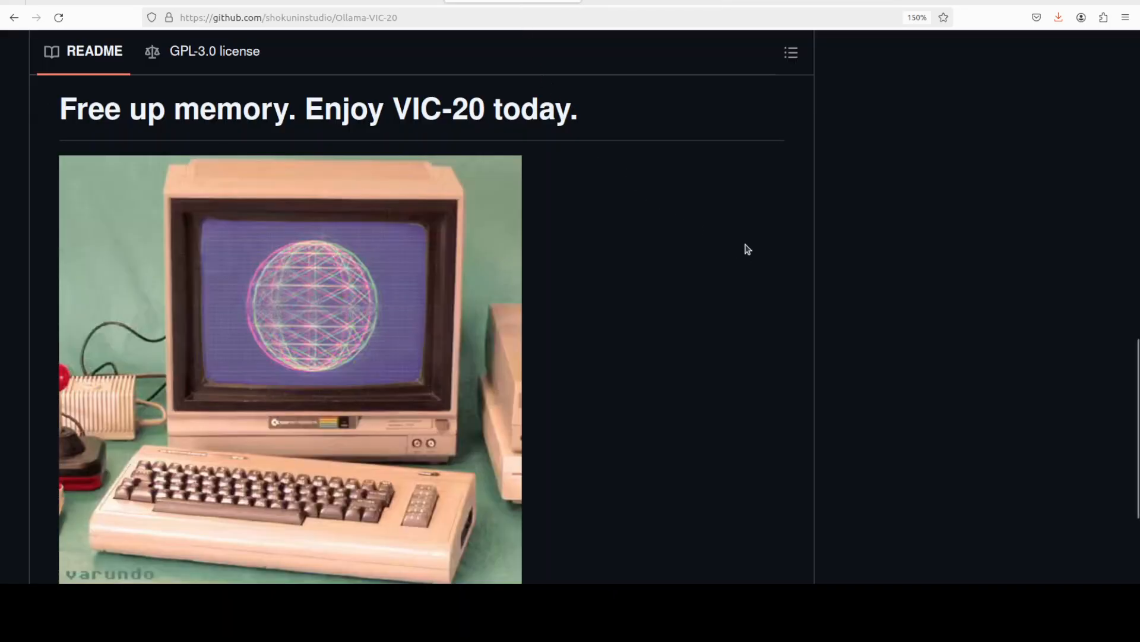
{"action": "mouse_move", "coordinate": [79, 487]}
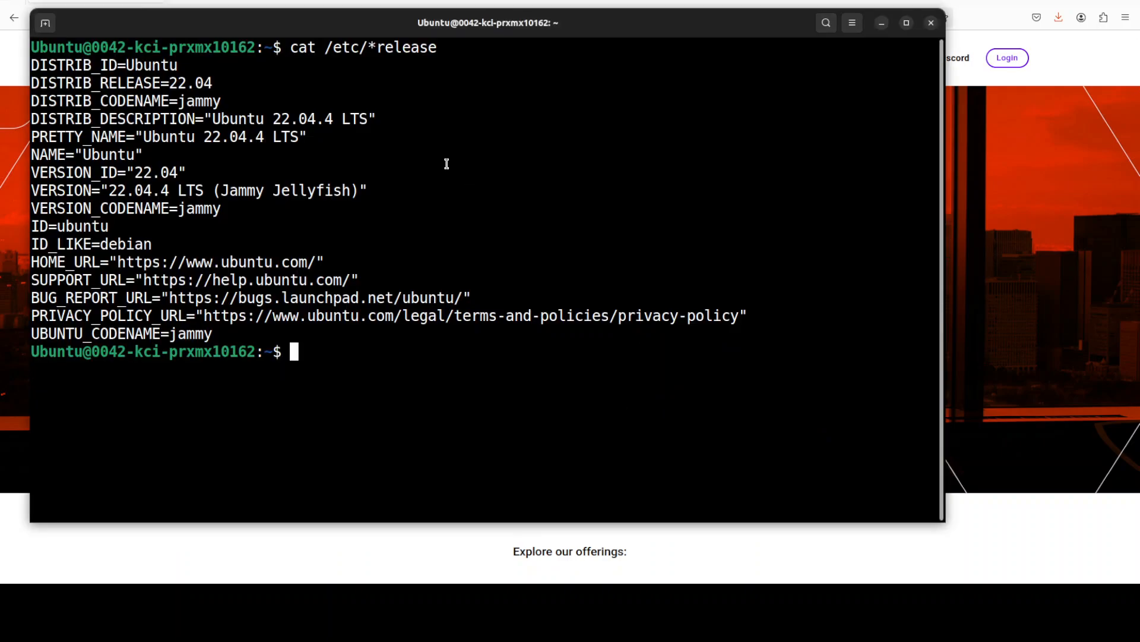
Query the NVIDIA GPU with nvidia-smi.
{"action": "type", "text": "nvidia-smi"}
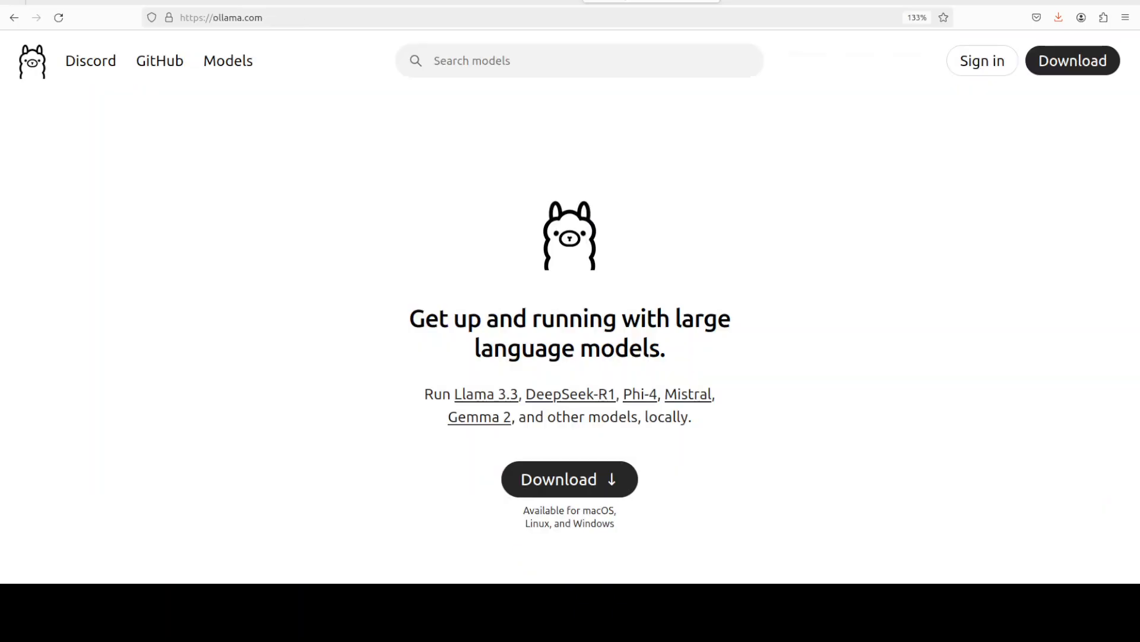
{"action": "mouse_move", "coordinate": [418, 153]}
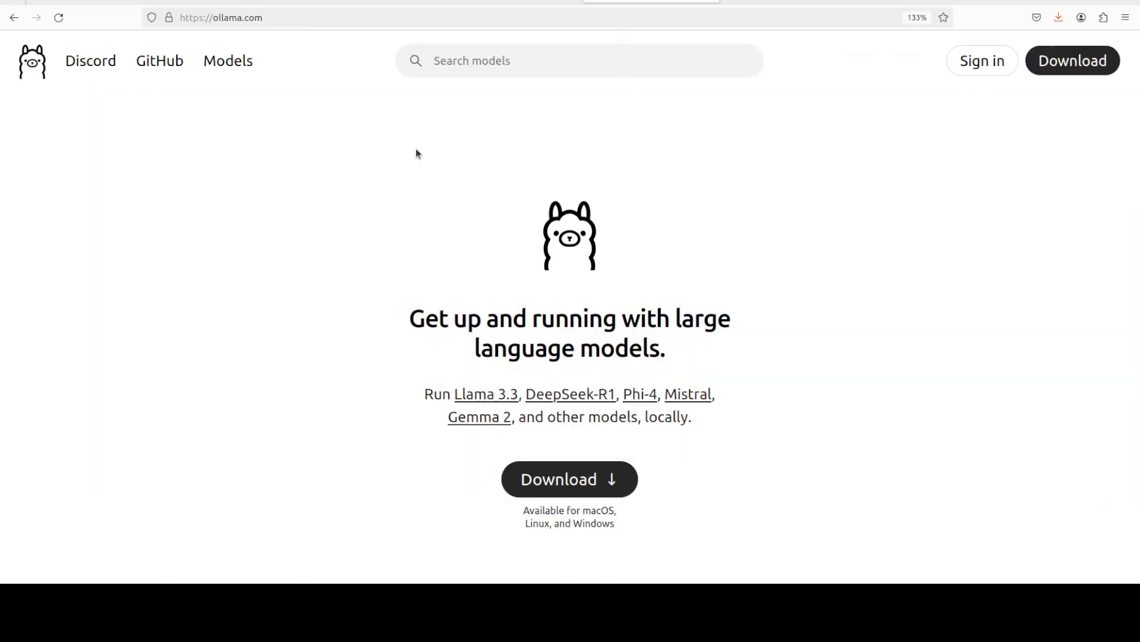
Go to the Ollama download page and show the Windows installer option.
{"action": "left_click", "coordinate": [569, 479]}
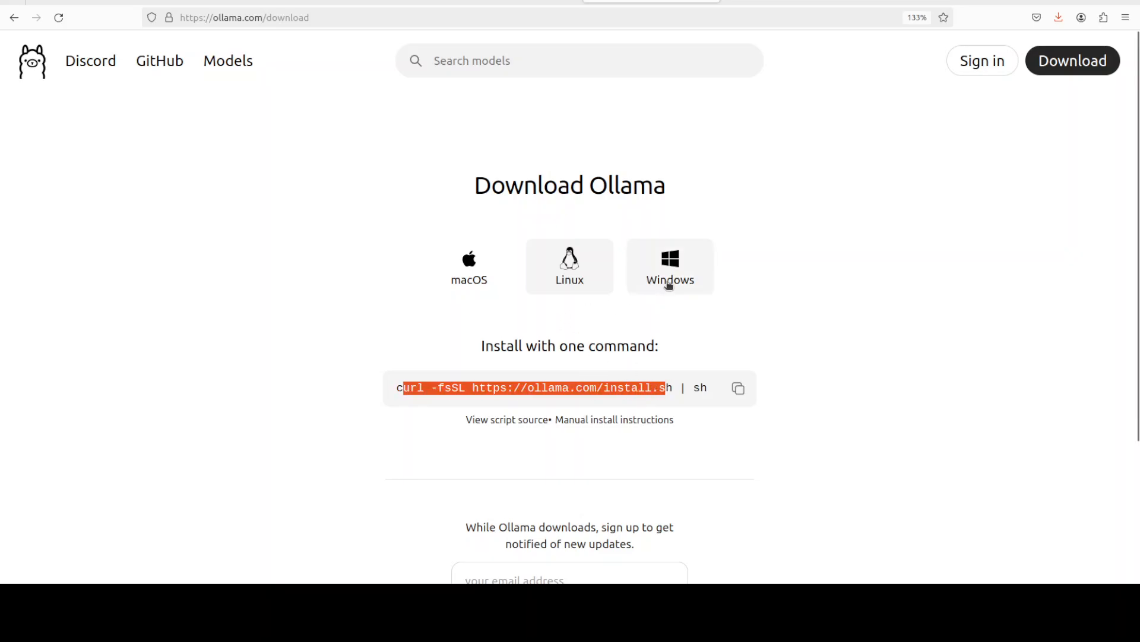
{"action": "left_click", "coordinate": [669, 266]}
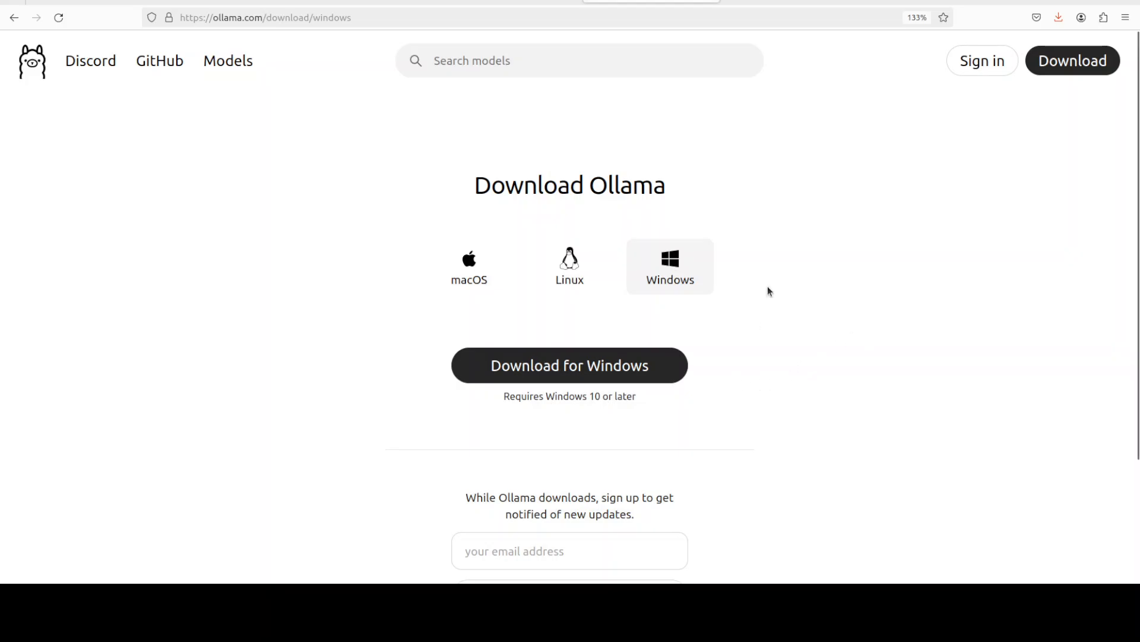
{"action": "mouse_move", "coordinate": [746, 300]}
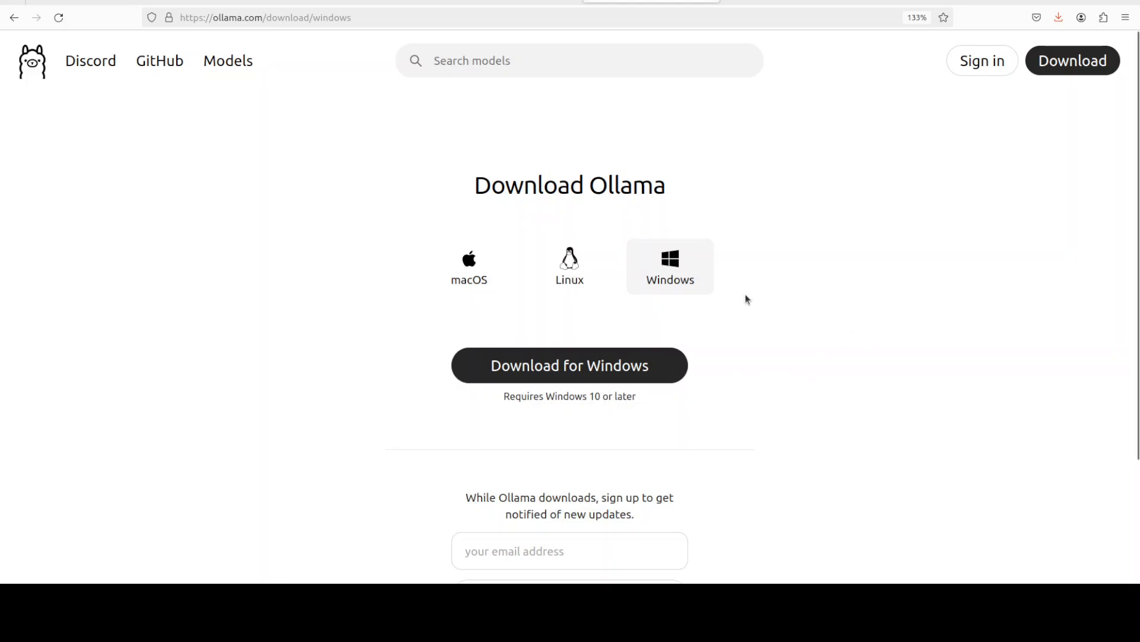
{"action": "mouse_move", "coordinate": [92, 220]}
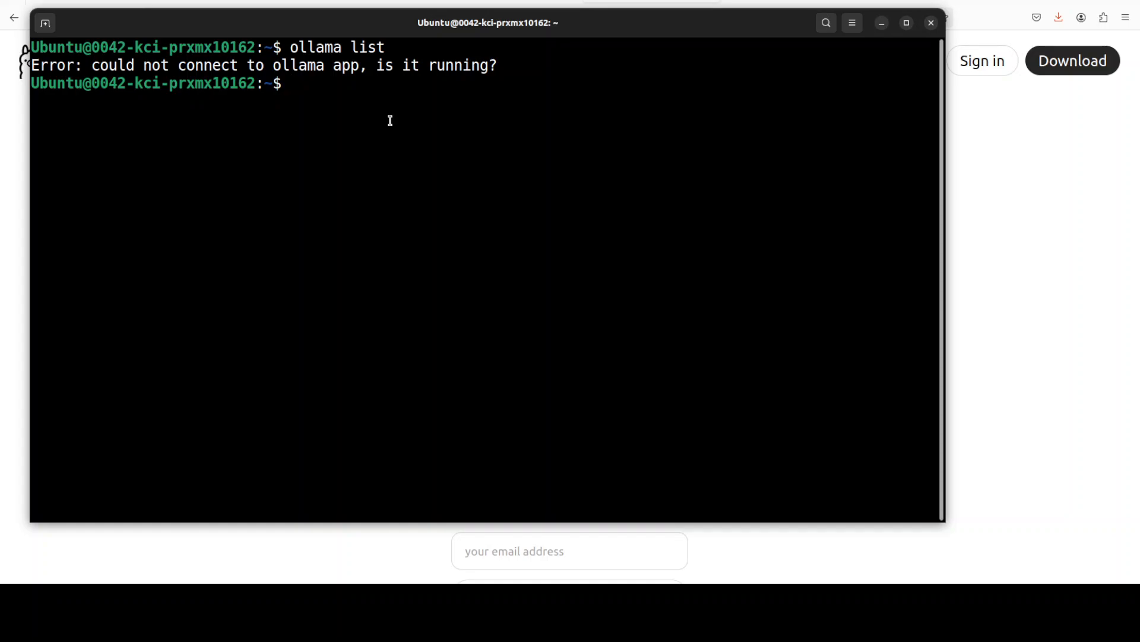
Stop ollama.service with sudo systemctl, leave the status view, and clear the screen.
{"action": "type", "text": "sudo systemctl stop ollama.service"}
{"action": "type", "text": "sudo systemctl status ollama.service"}
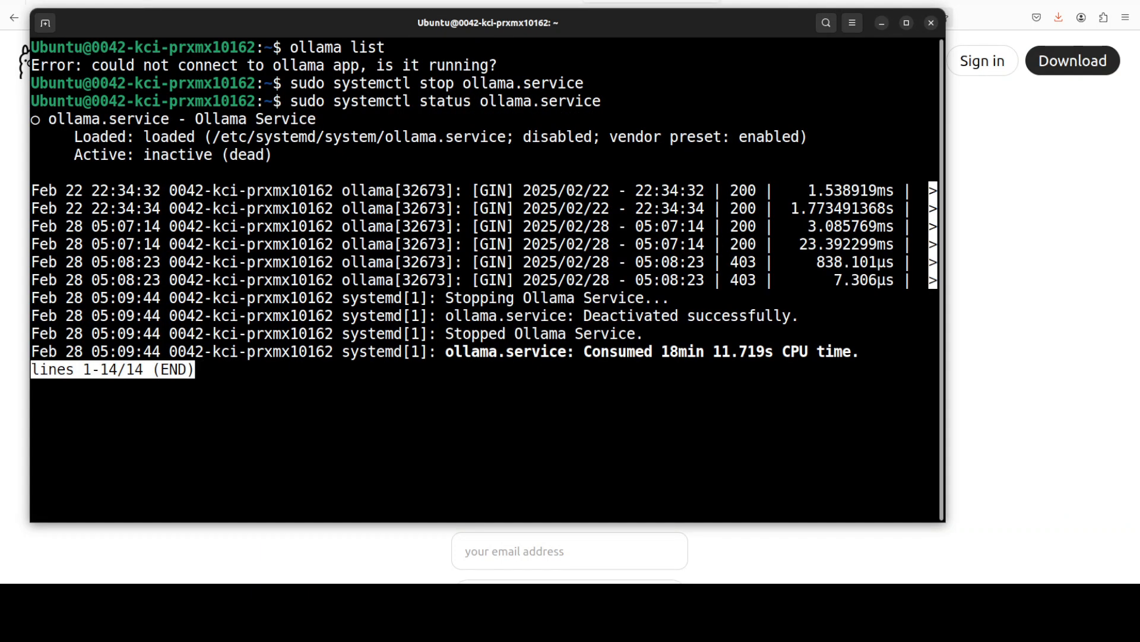
{"action": "key", "text": "q"}
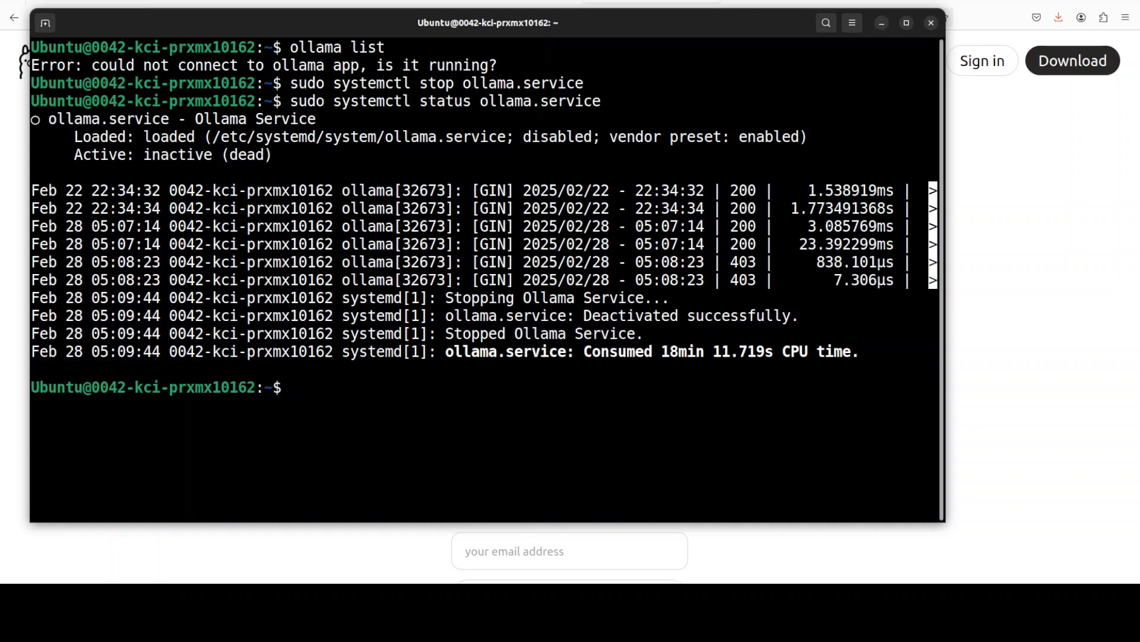
{"action": "type", "text": "clear"}
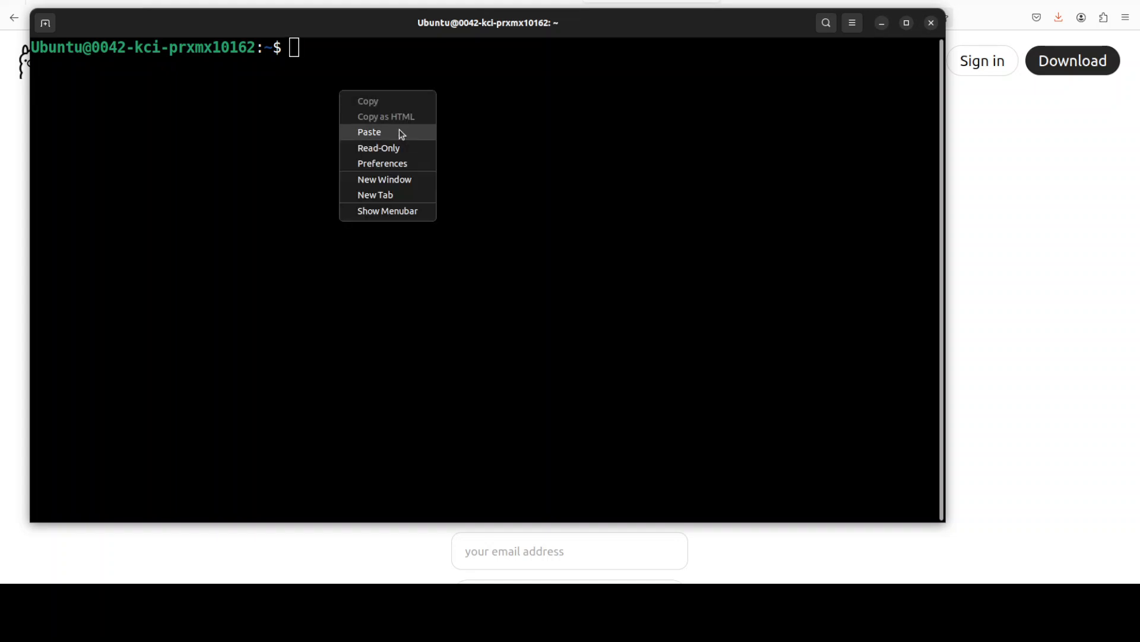
Paste OLLAMA_ORIGINS=* ollama serve at the prompt.
{"action": "left_click", "coordinate": [369, 132]}
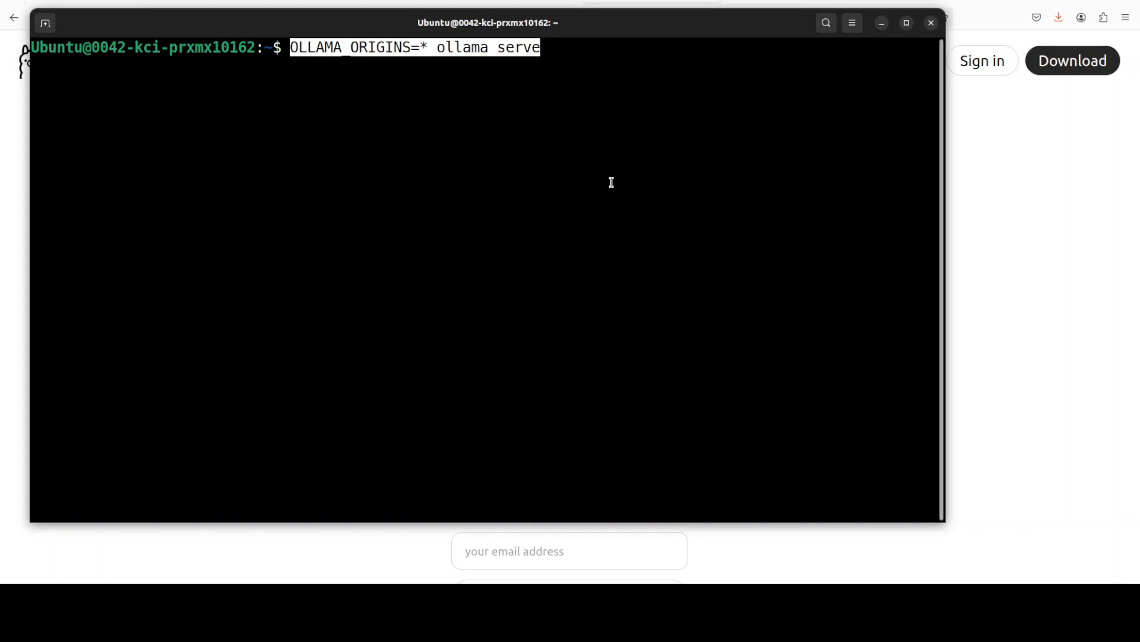
{"action": "mouse_move", "coordinate": [645, 183]}
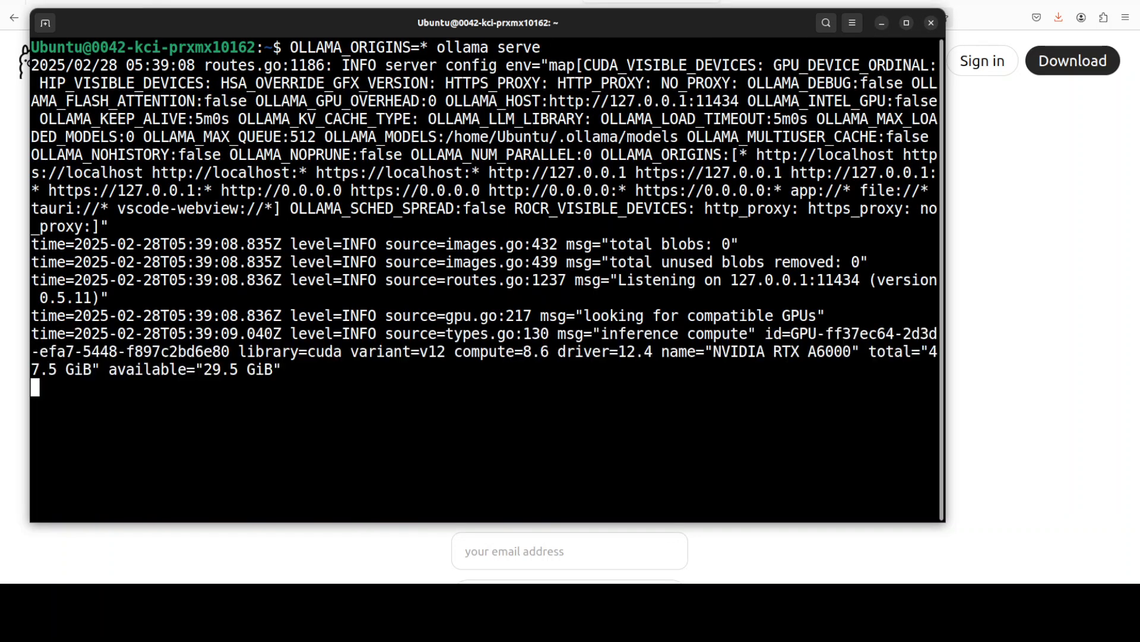
{"action": "mouse_move", "coordinate": [668, 182]}
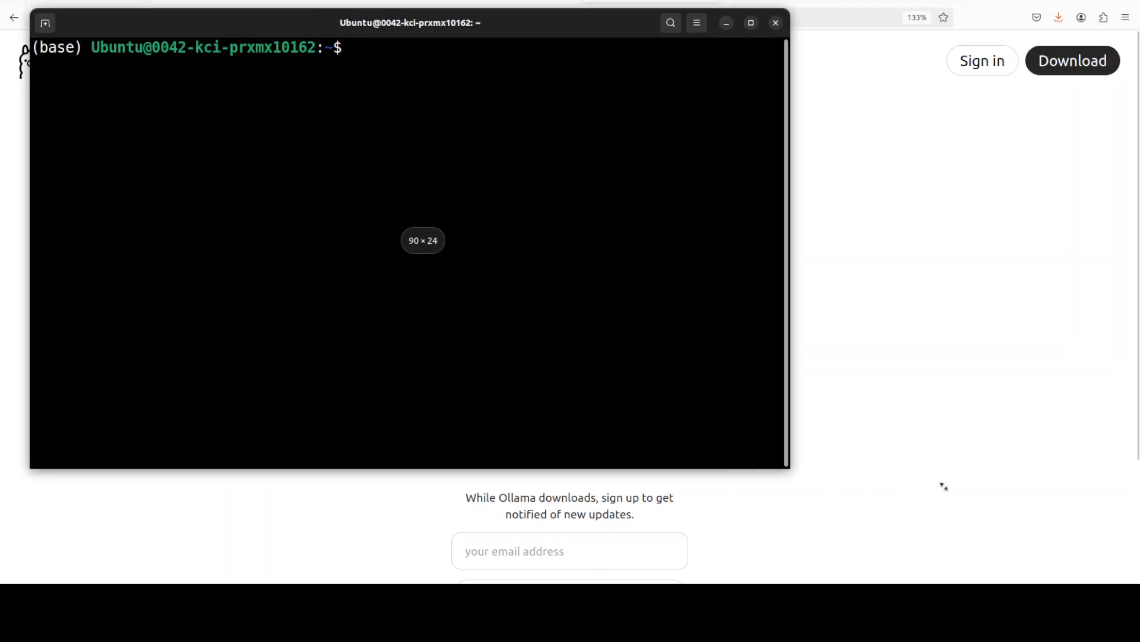
Run conda deactivate in the new terminal and begin an ollama command.
{"action": "type", "text": "conda deactivate"}
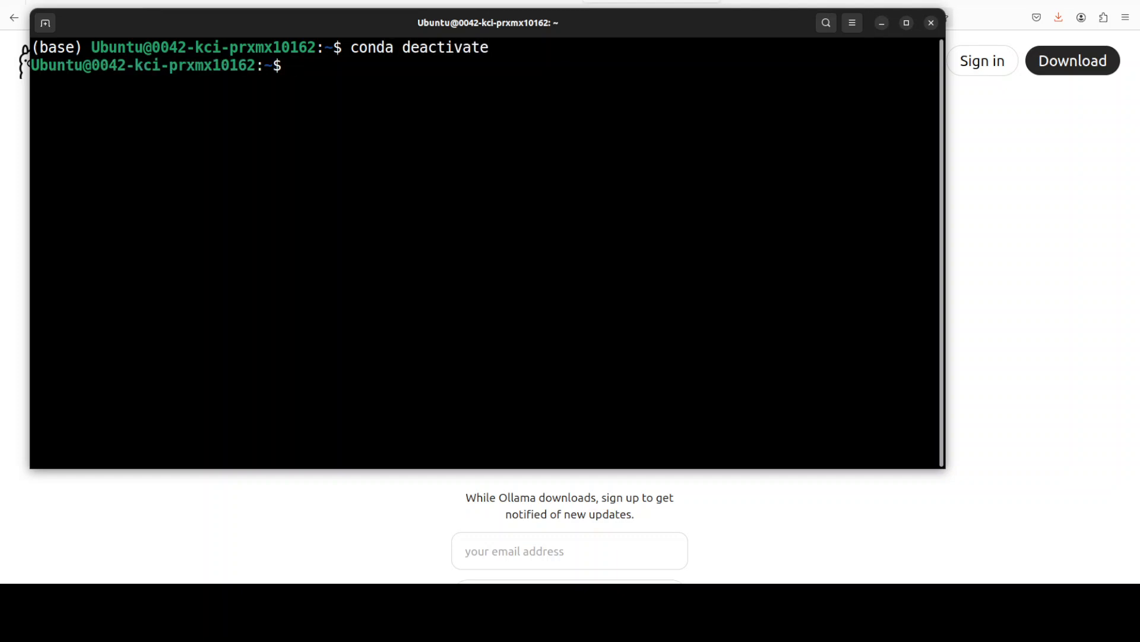
{"action": "type", "text": "ollama.com/search"}
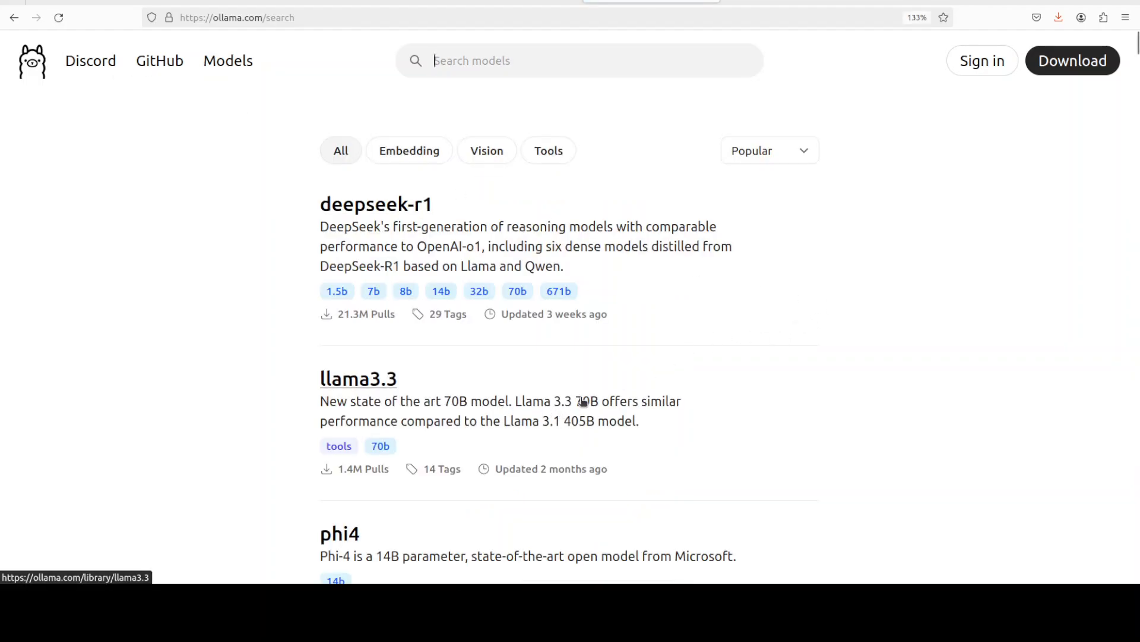
Browse the Ollama model library, visiting llama3.3 and returning to the list.
{"action": "scroll", "scroll_direction": "down", "scroll_amount": 3}
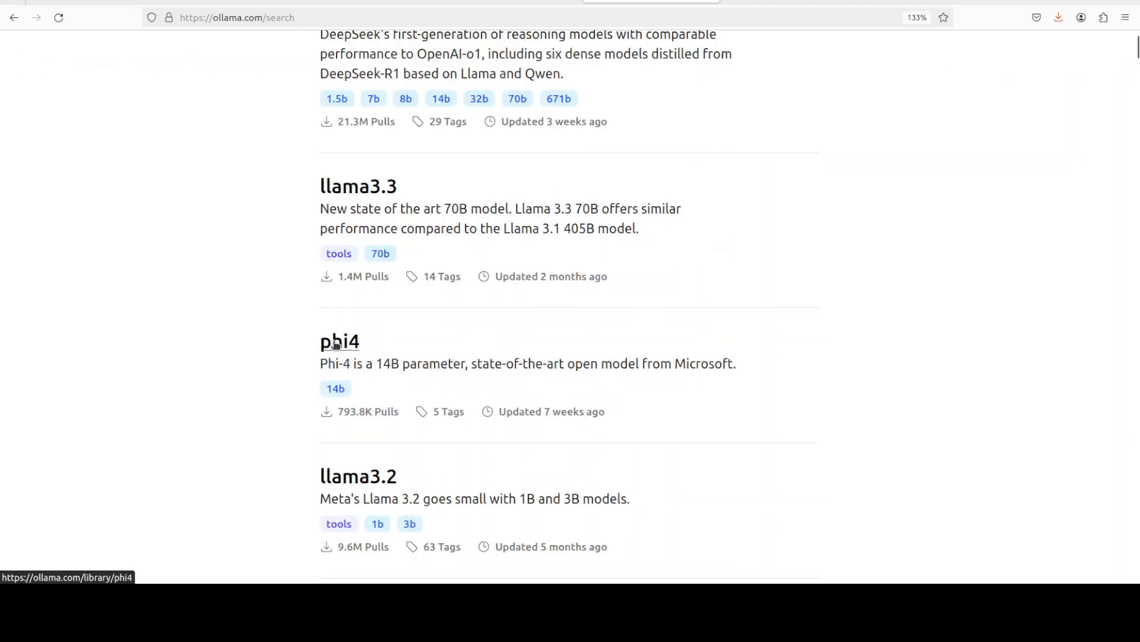
{"action": "mouse_move", "coordinate": [507, 445]}
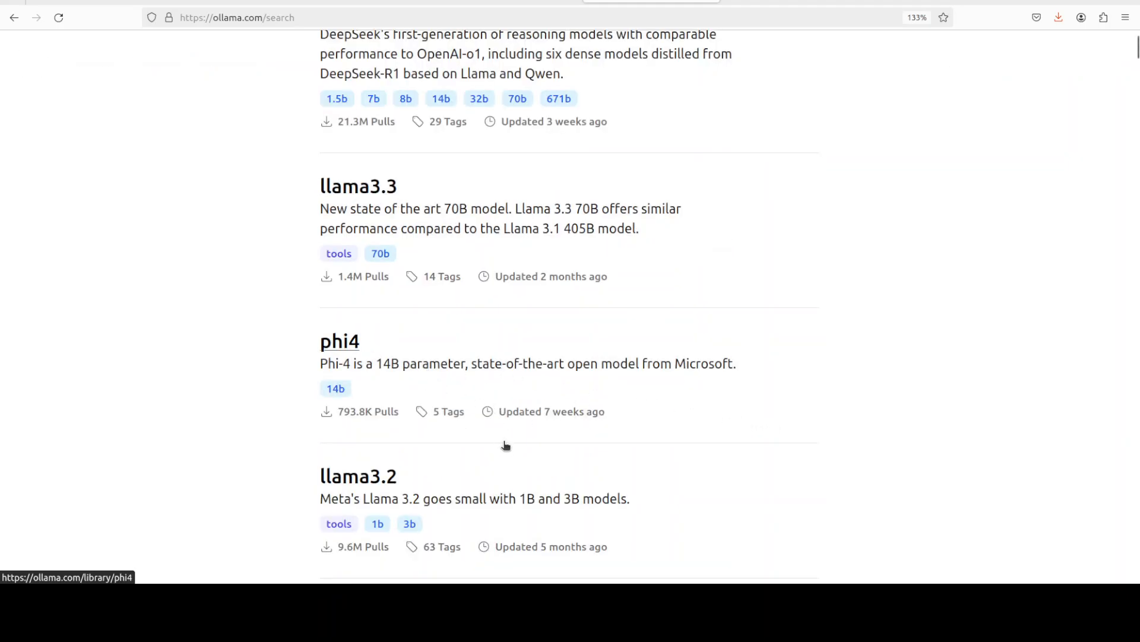
{"action": "left_click", "coordinate": [358, 185]}
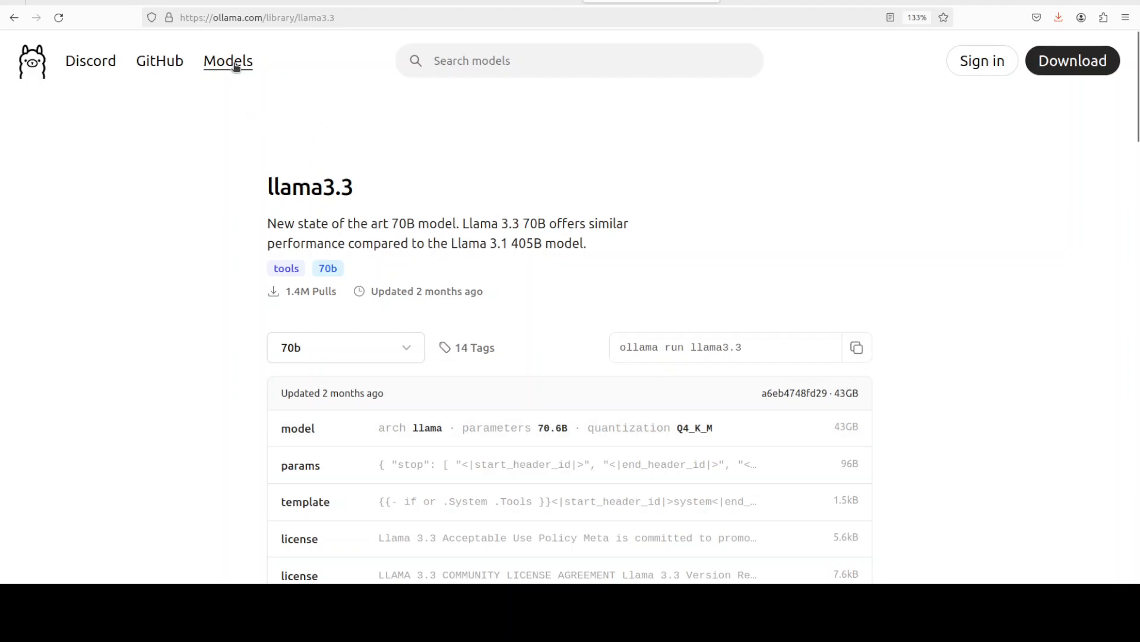
{"action": "left_click", "coordinate": [228, 60]}
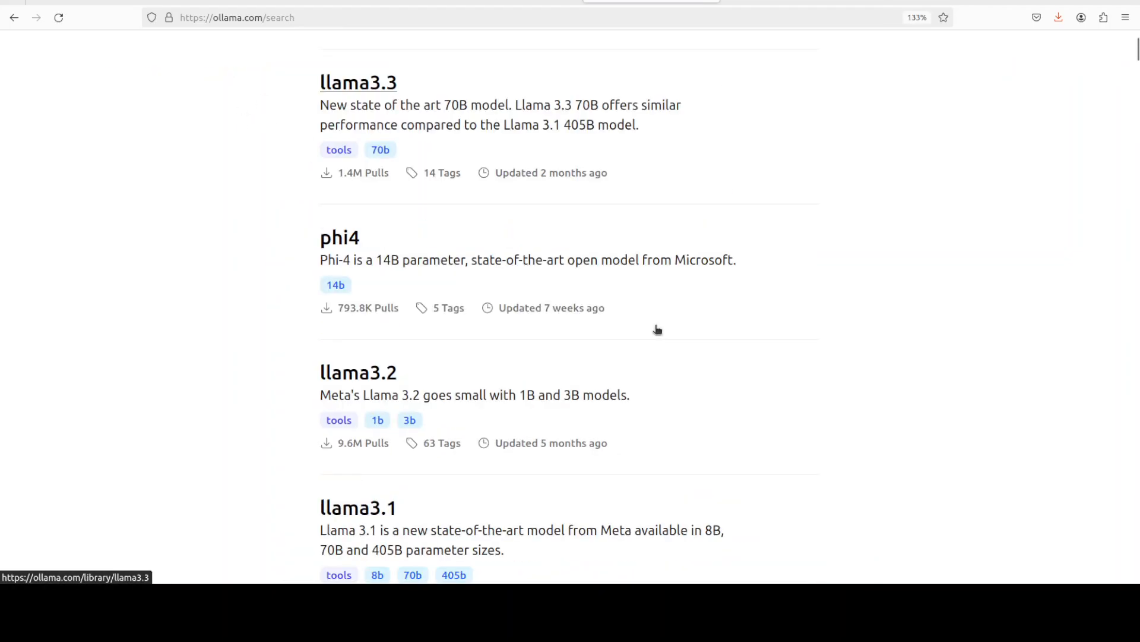
{"action": "scroll", "scroll_direction": "down", "scroll_amount": 3}
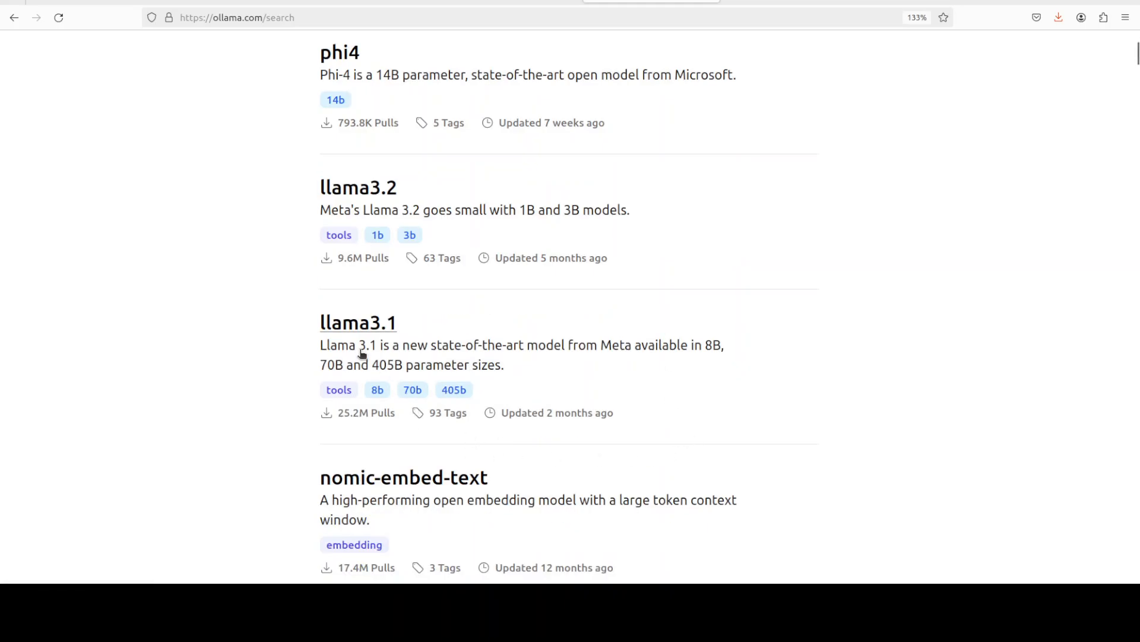
{"action": "mouse_move", "coordinate": [358, 333]}
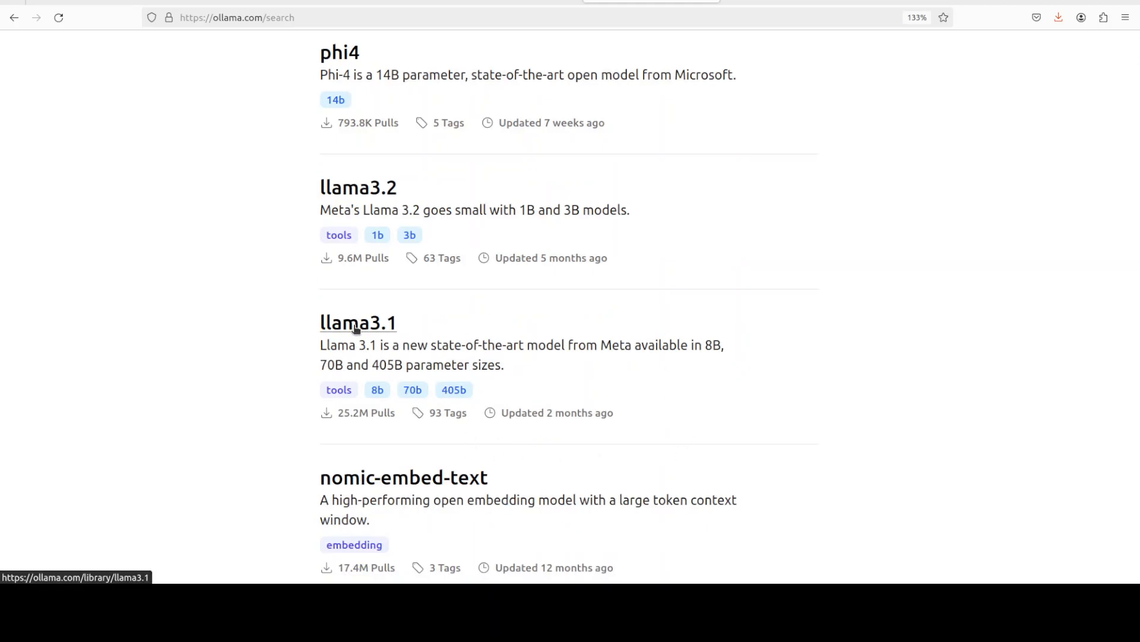
Copy 'ollama run llama3.2' from the llama3.2 page and paste it into Terminal.
{"action": "left_click", "coordinate": [359, 186]}
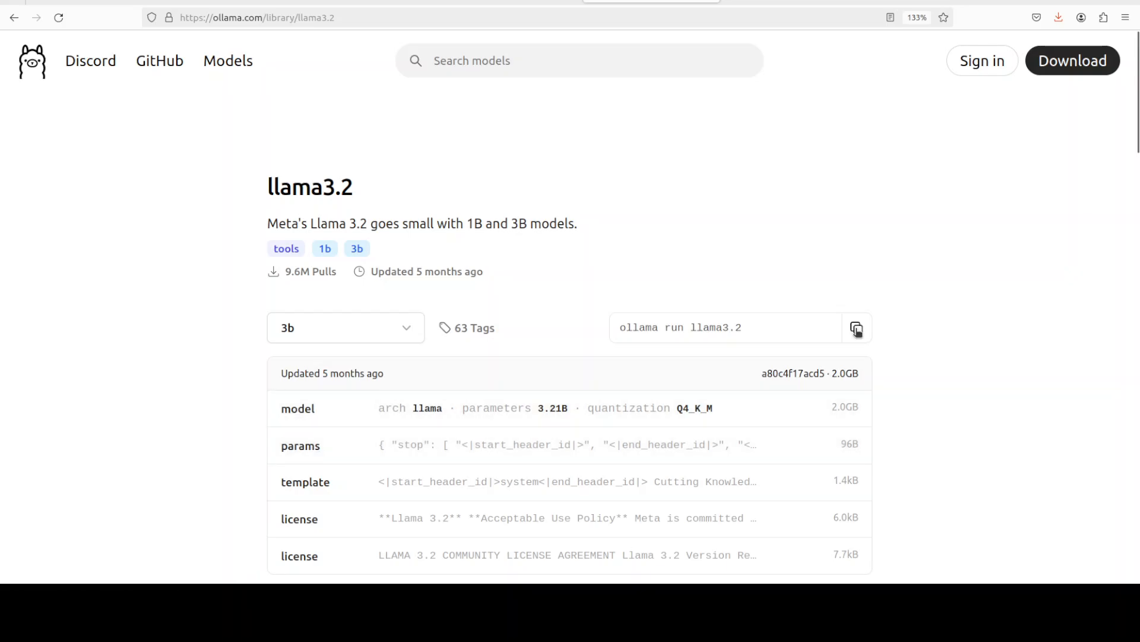
{"action": "left_click", "coordinate": [857, 328]}
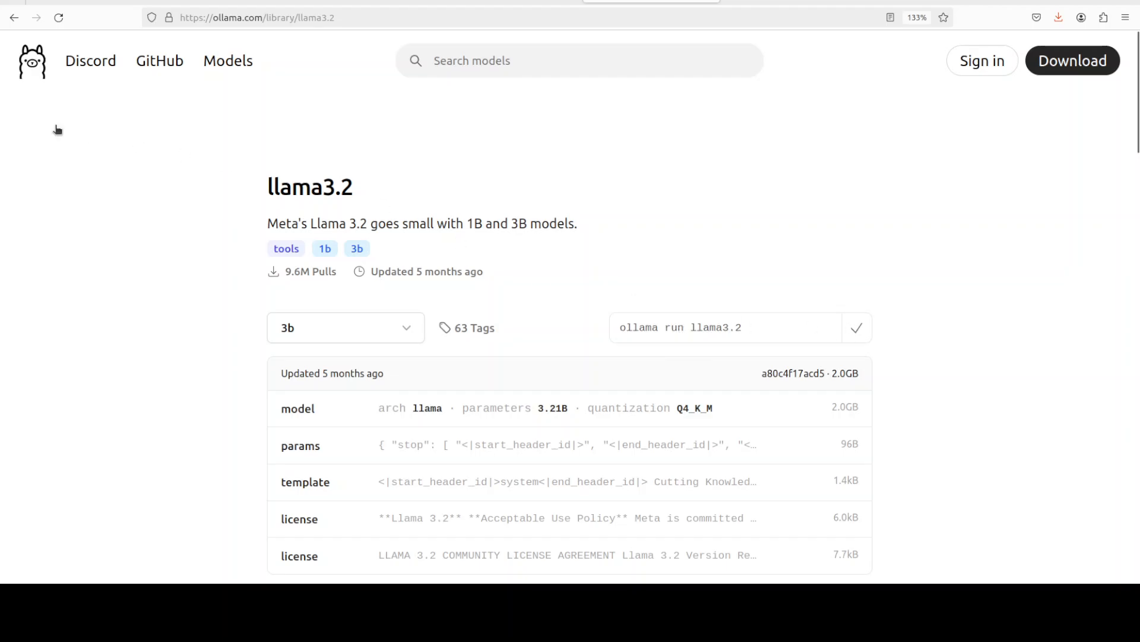
{"action": "right_click", "coordinate": [322, 136]}
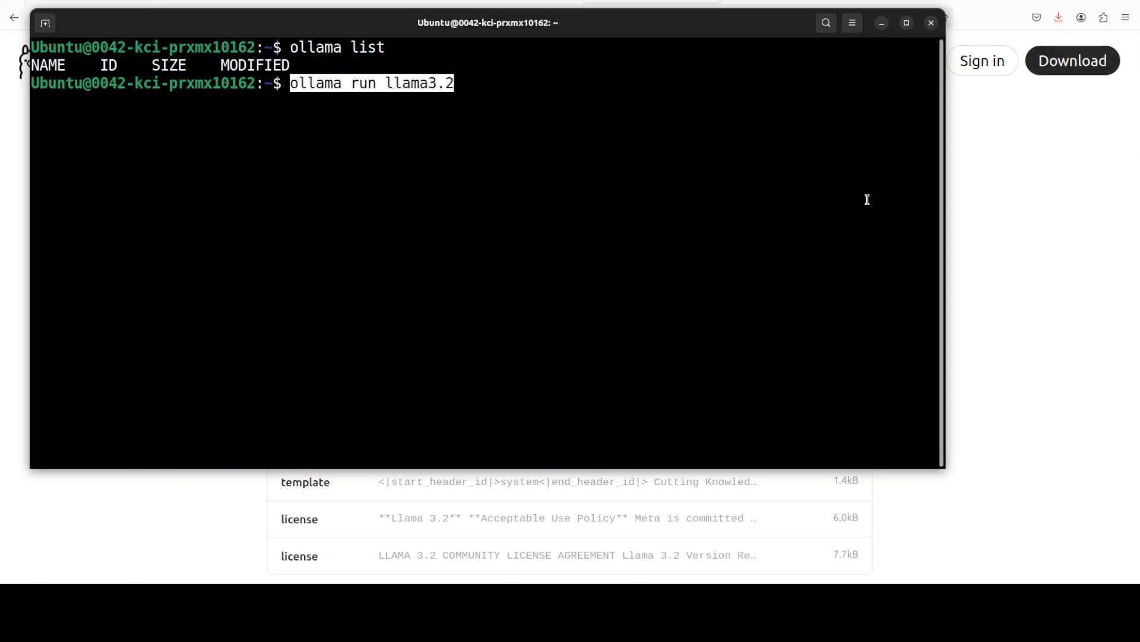
Run ollama run llama3.2, pulling the model since none are installed.
{"action": "key", "text": "Return"}
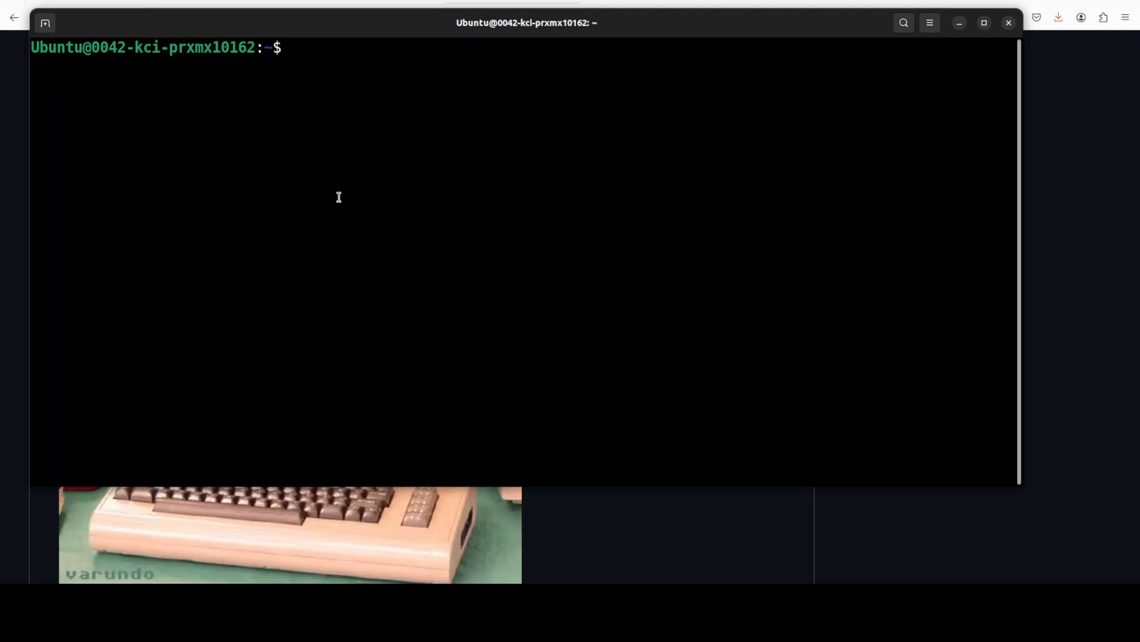
Clone github.com/shokuninstudio/Ollama-VIC-20.git and cd into Ollama-VIC-20.
{"action": "type", "text": "git clone https://github.com/shokuninstudio/Ollama-VIC-20.git && cd Ollama-VIC-20"}
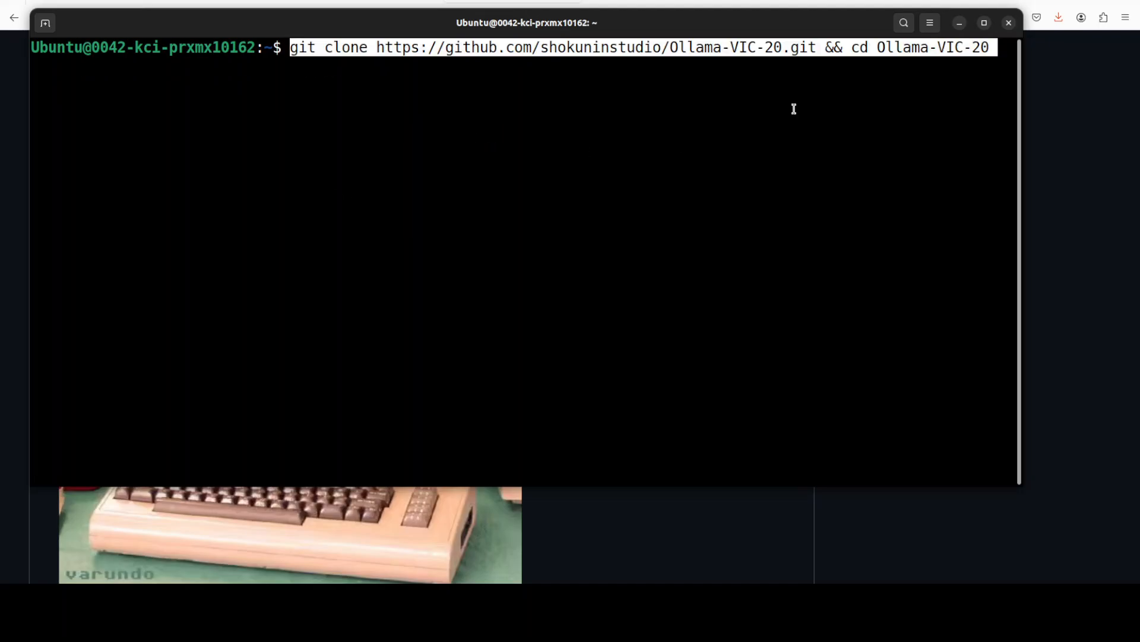
{"action": "key", "text": "Return"}
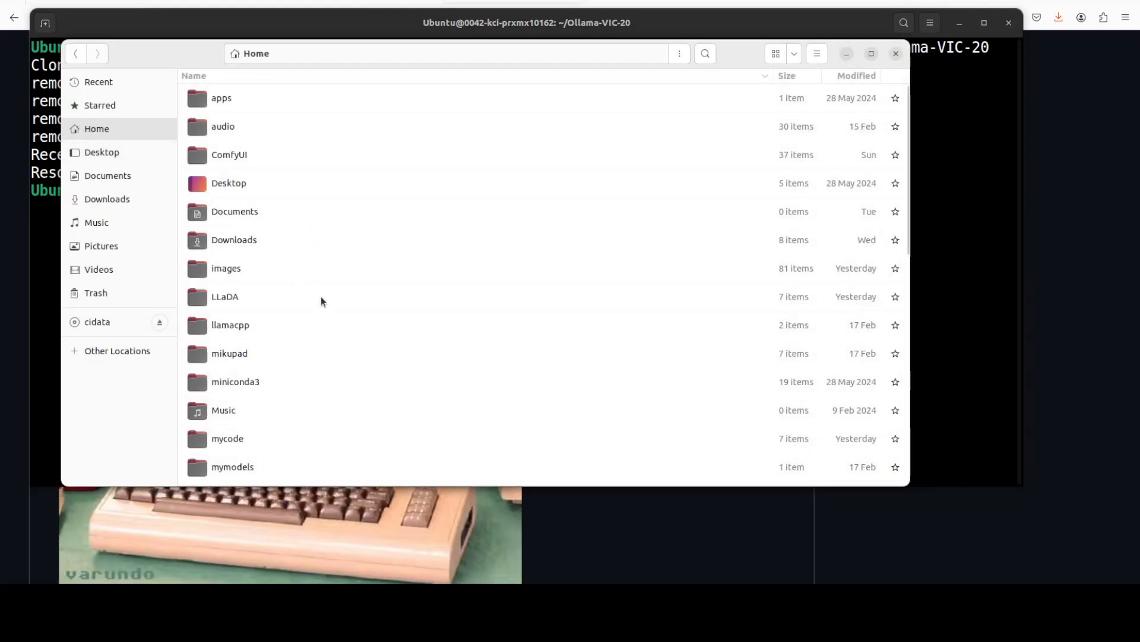
{"action": "mouse_move", "coordinate": [334, 260]}
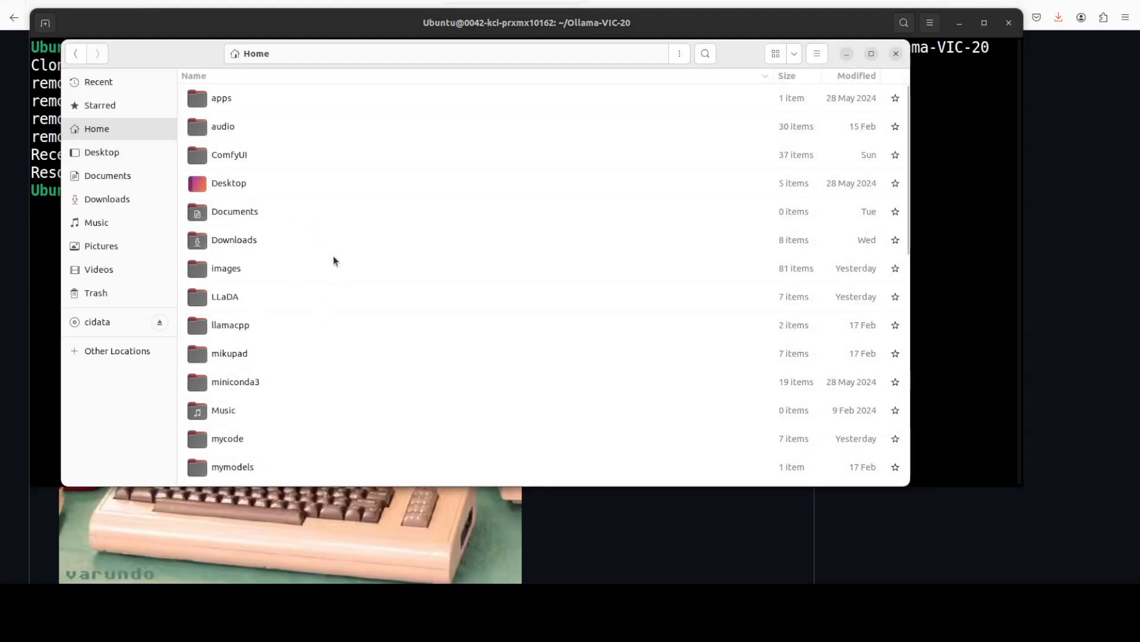
Open index.html from the Ollama-VIC-20 folder in Firefox.
{"action": "scroll", "scroll_direction": "down", "scroll_amount": 3}
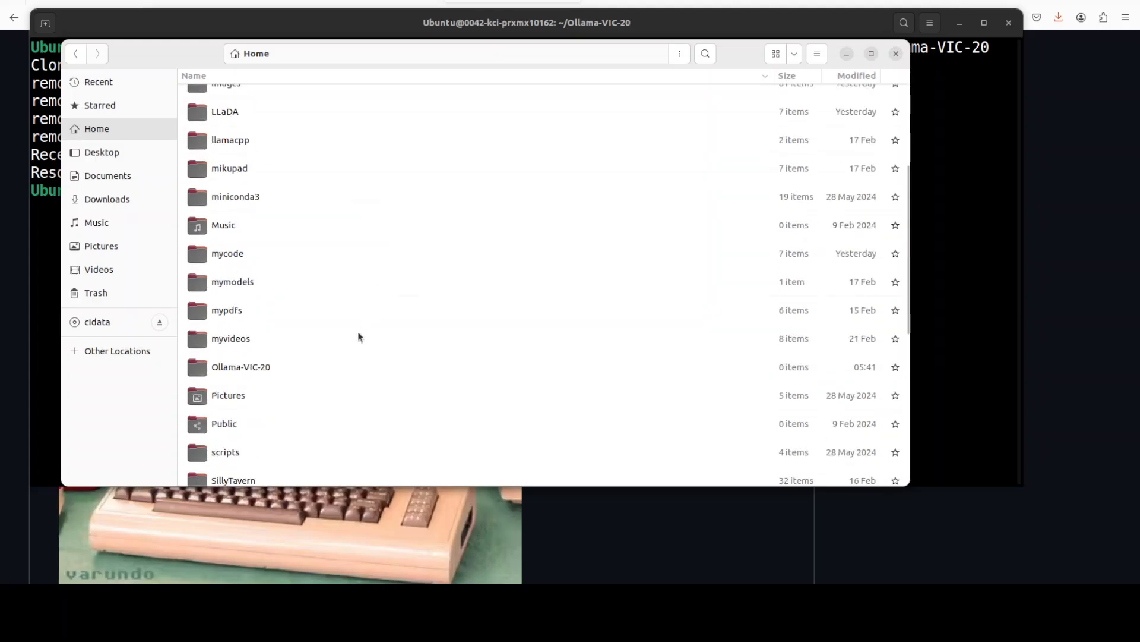
{"action": "double_click", "coordinate": [240, 367]}
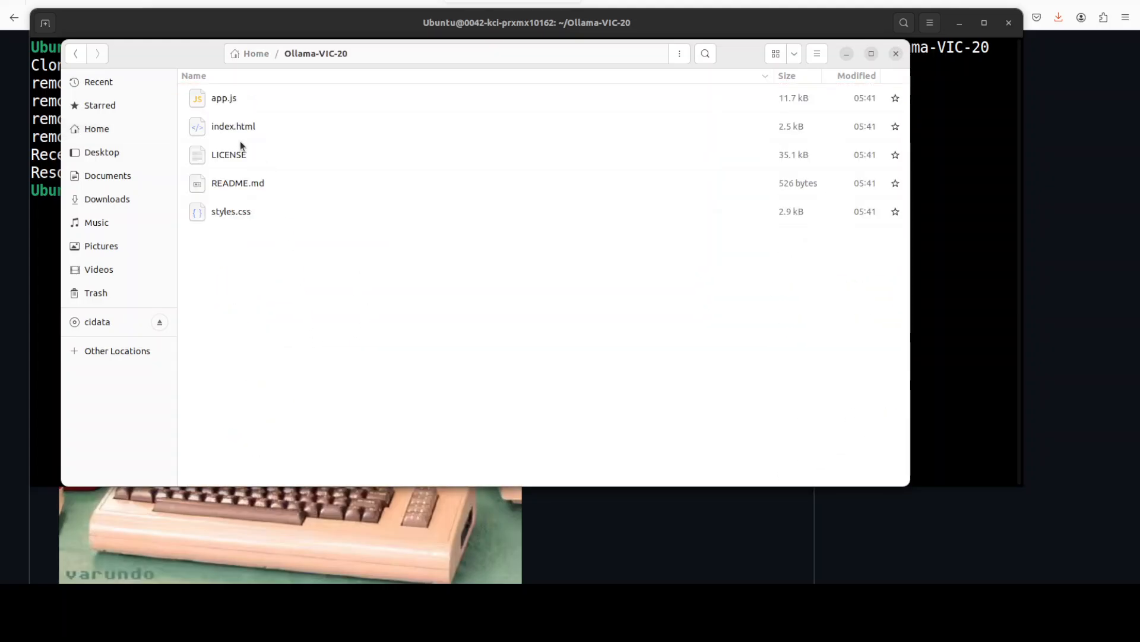
{"action": "double_click", "coordinate": [233, 126]}
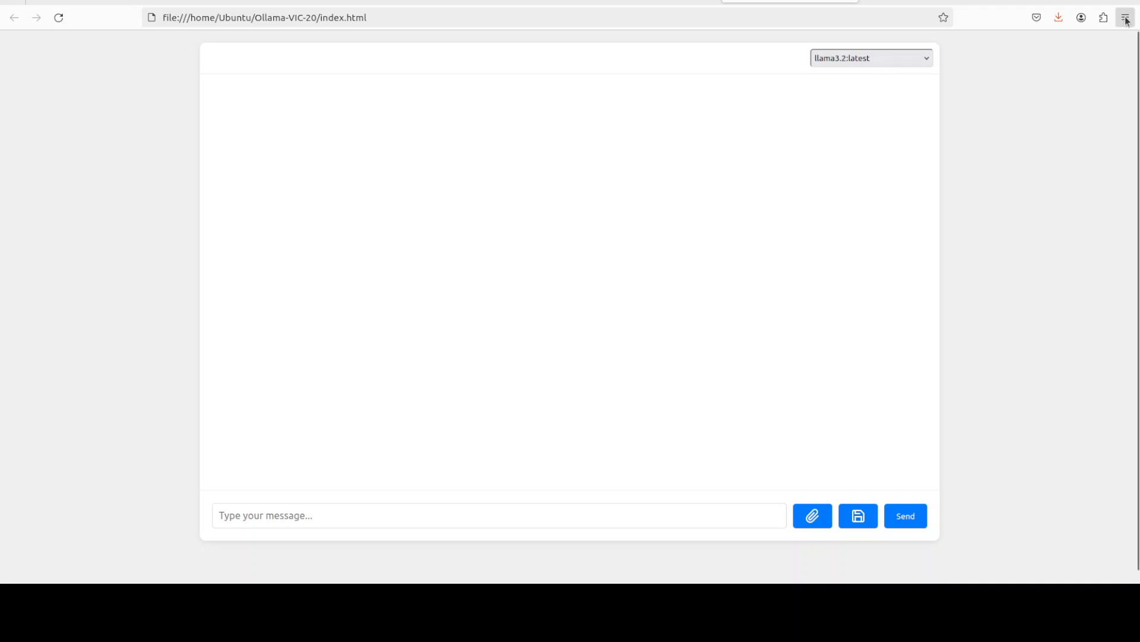
Raise Firefox's zoom to 133% and confirm llama3.2:latest is the chat model.
{"action": "left_click", "coordinate": [1125, 18]}
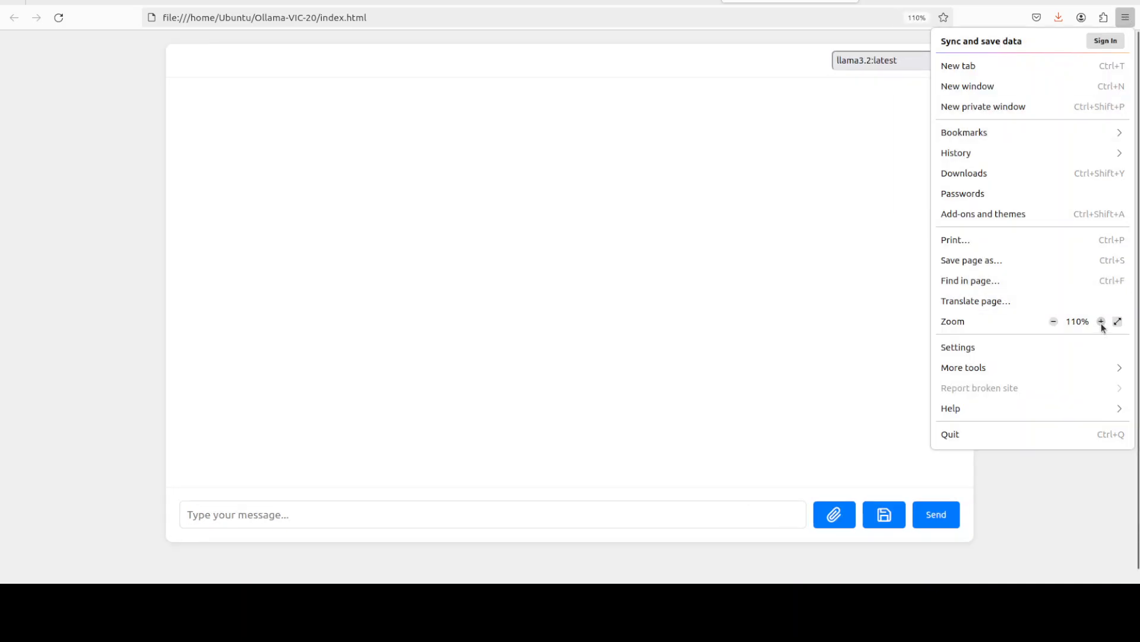
{"action": "left_click", "coordinate": [1100, 321]}
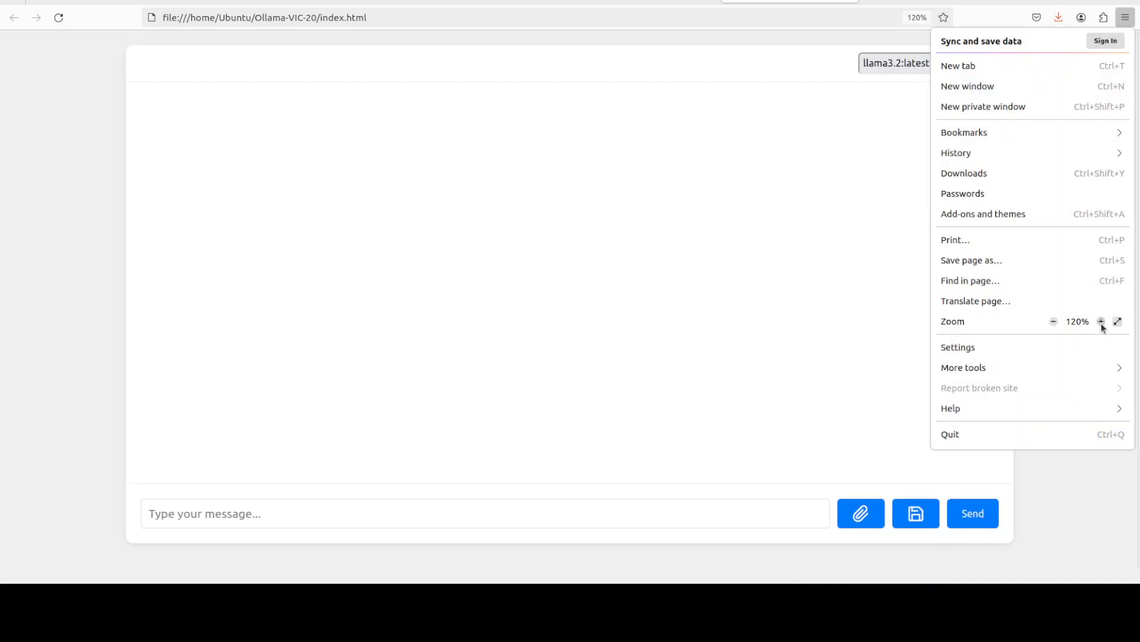
{"action": "left_click", "coordinate": [1100, 321]}
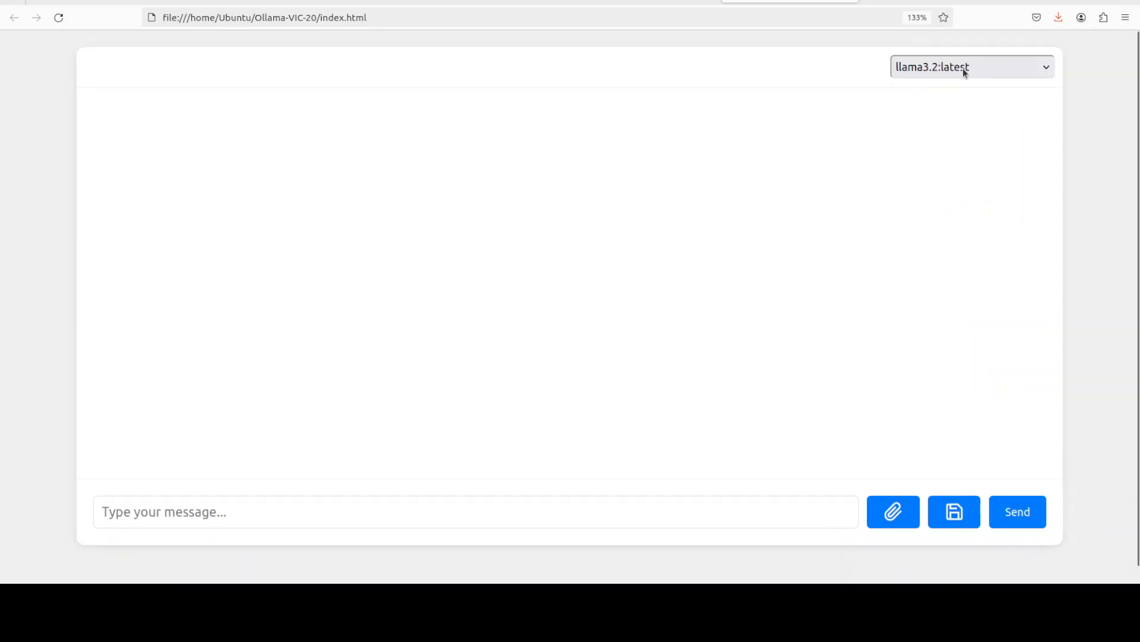
{"action": "left_click", "coordinate": [971, 66]}
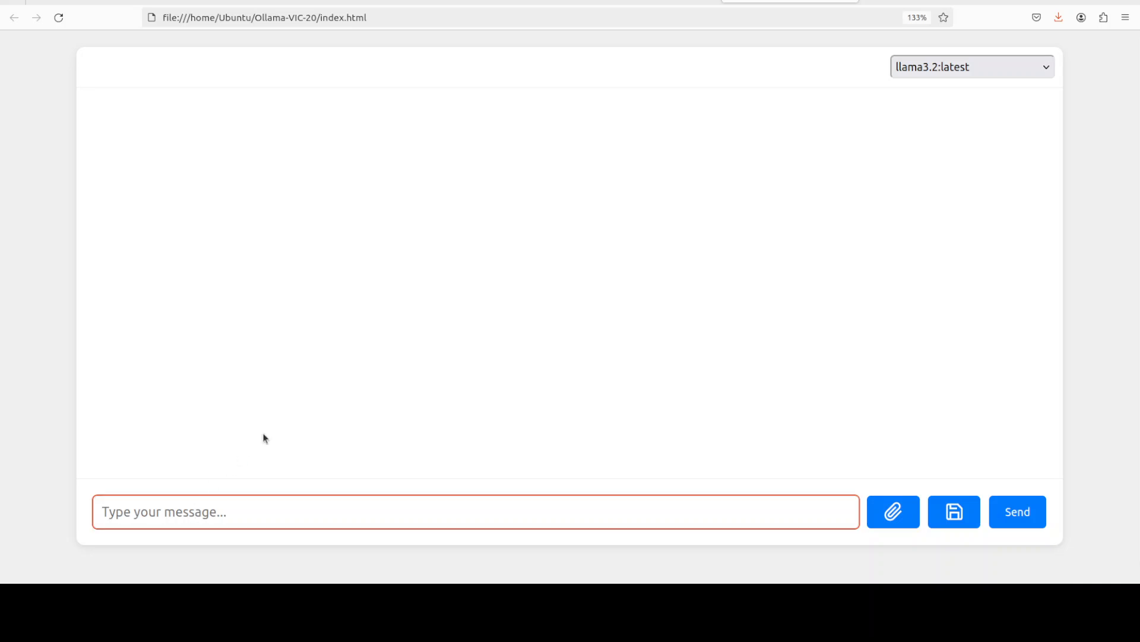
Send "hi mate, fair dinkum" to llama3.2 and get its G'day reply.
{"action": "type", "text": "hi mate, f"}
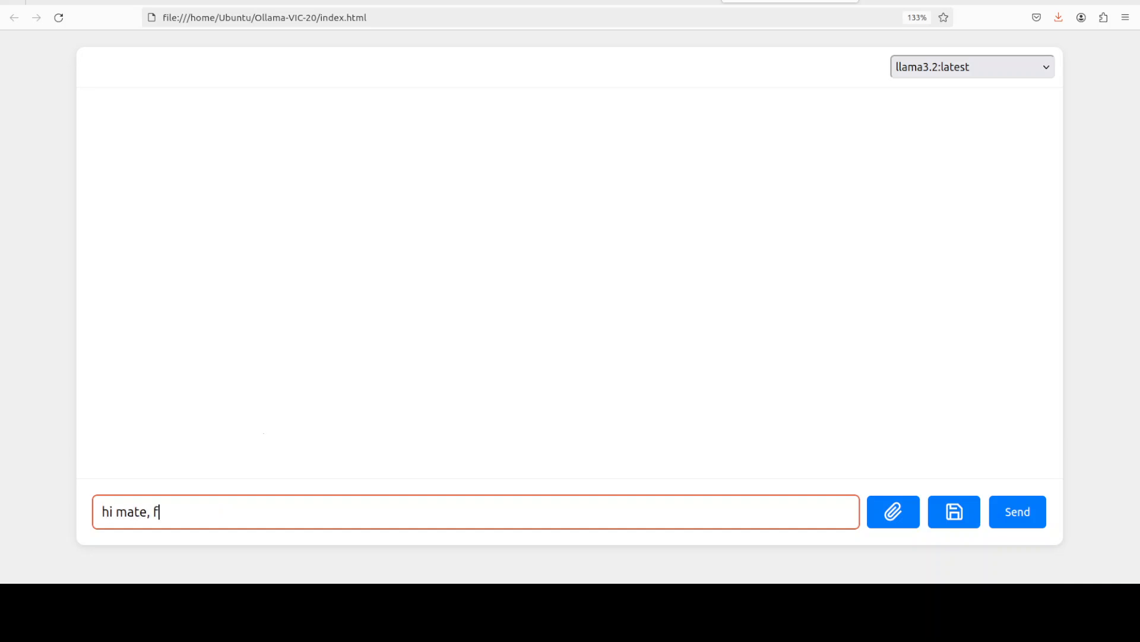
{"action": "type", "text": "air dinku"}
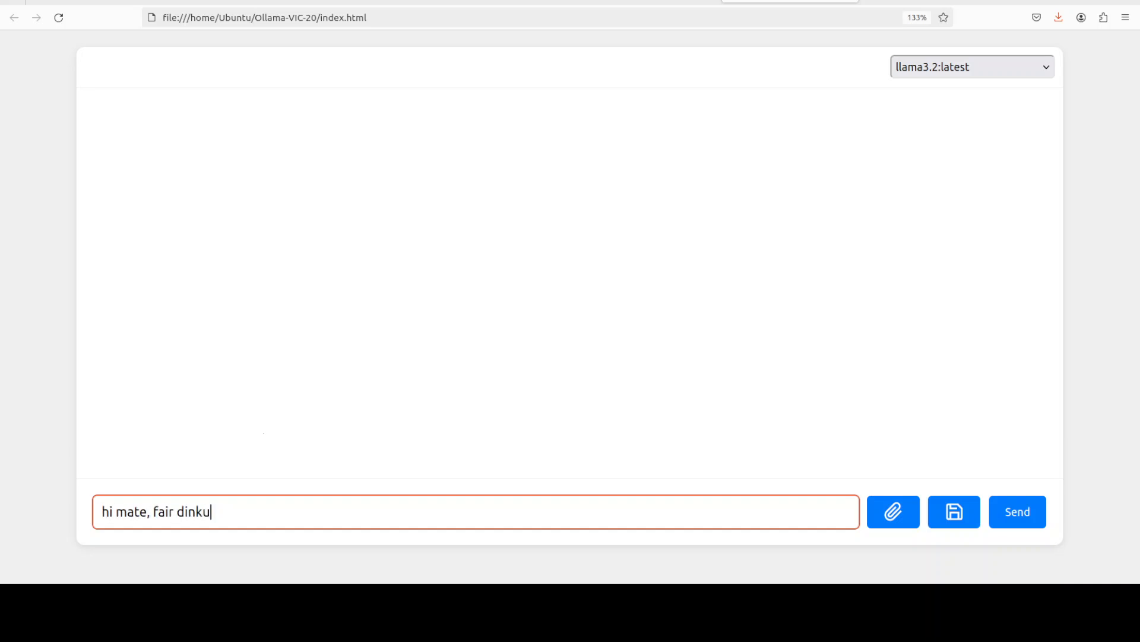
{"action": "left_click", "coordinate": [1017, 511]}
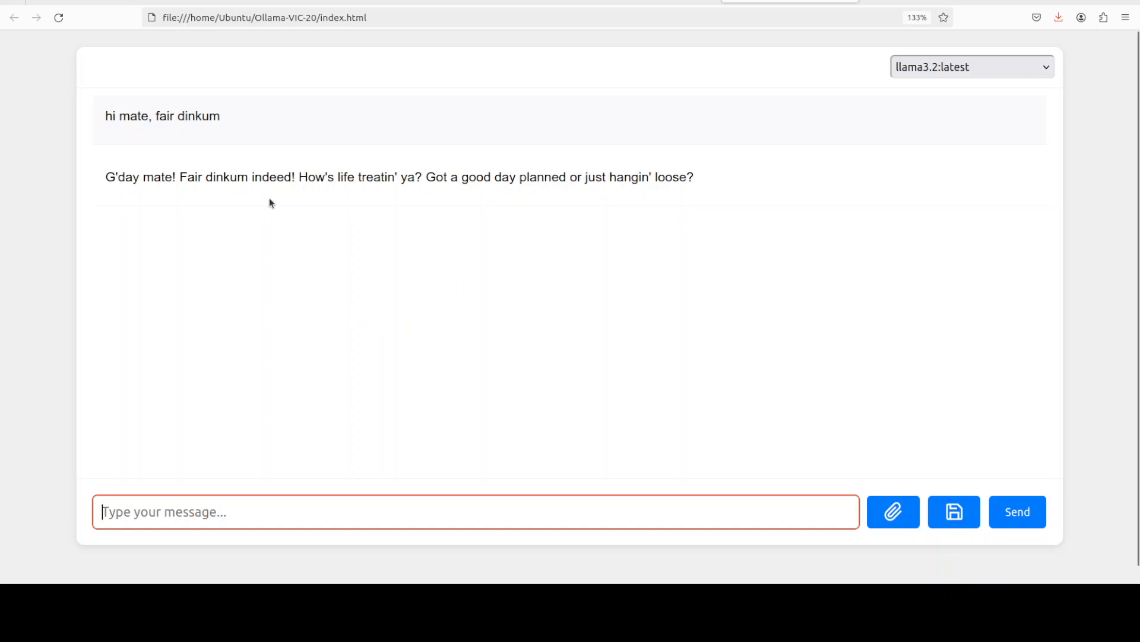
{"action": "mouse_move", "coordinate": [335, 189]}
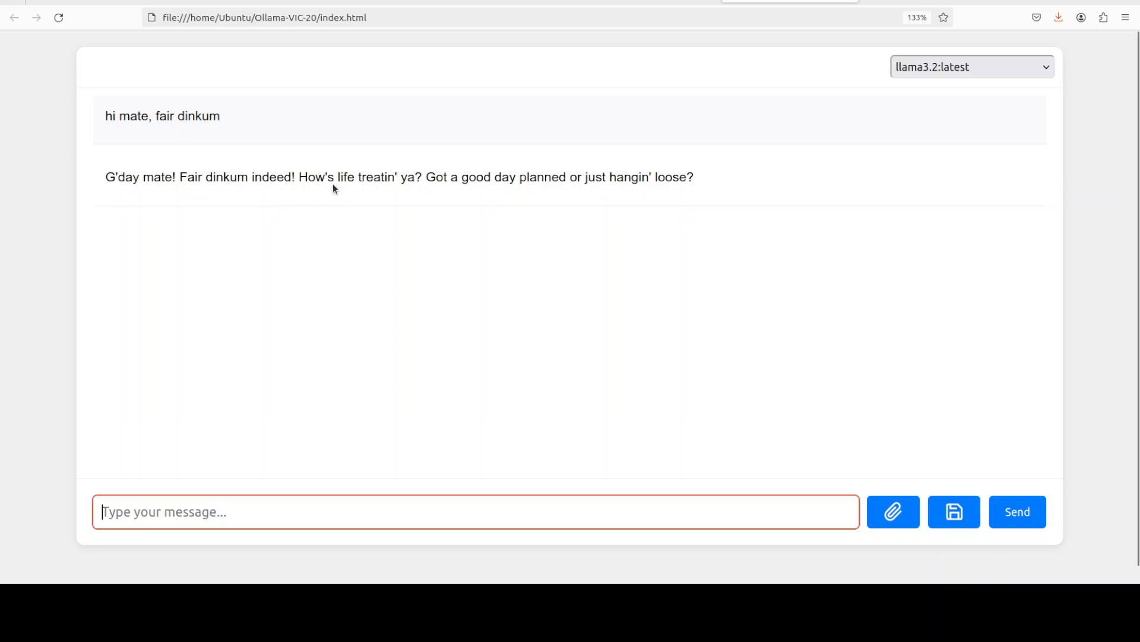
{"action": "mouse_move", "coordinate": [716, 182]}
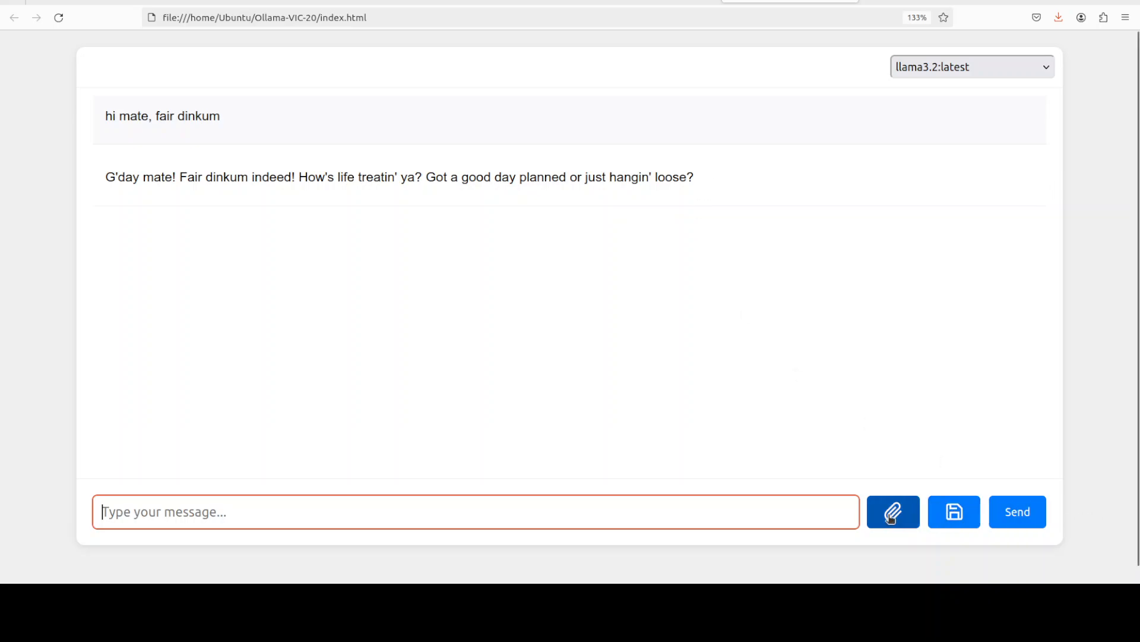
{"action": "left_click", "coordinate": [894, 511]}
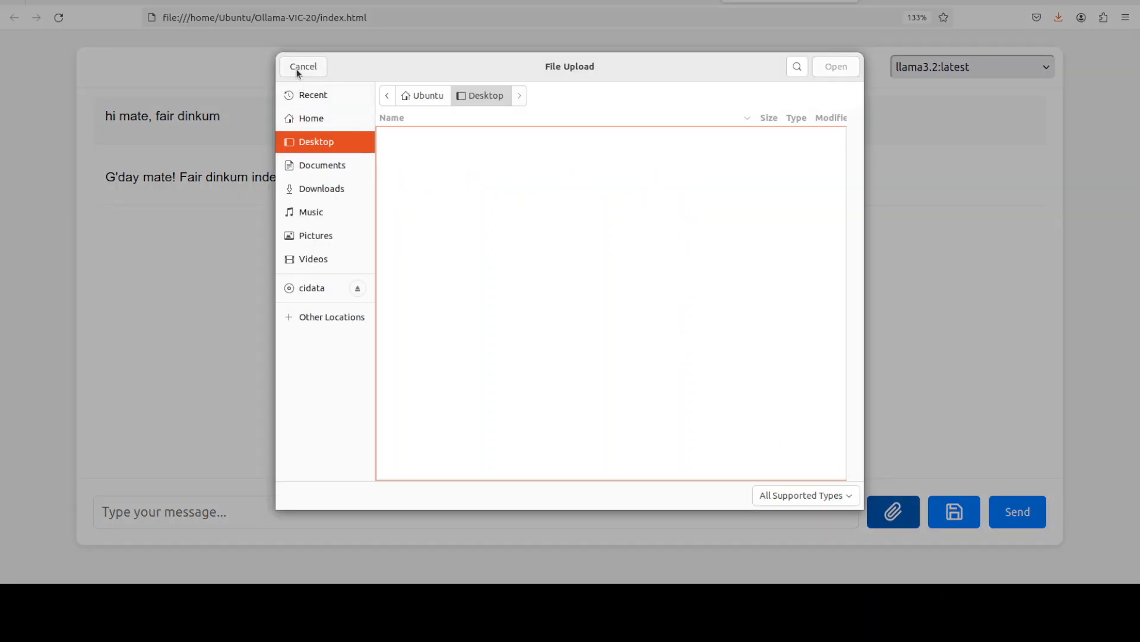
{"action": "left_click", "coordinate": [303, 67]}
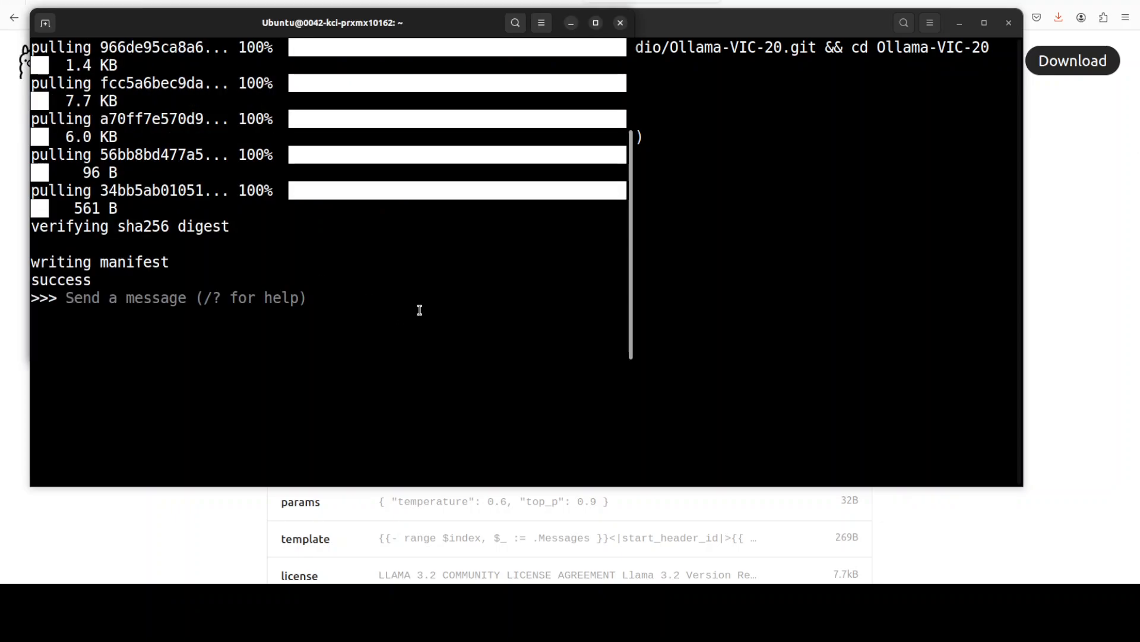
Exit llama3.2 with /bye, run `ollama run llama3.2-vision`, and return to the chat page.
{"action": "type", "text": "/"}
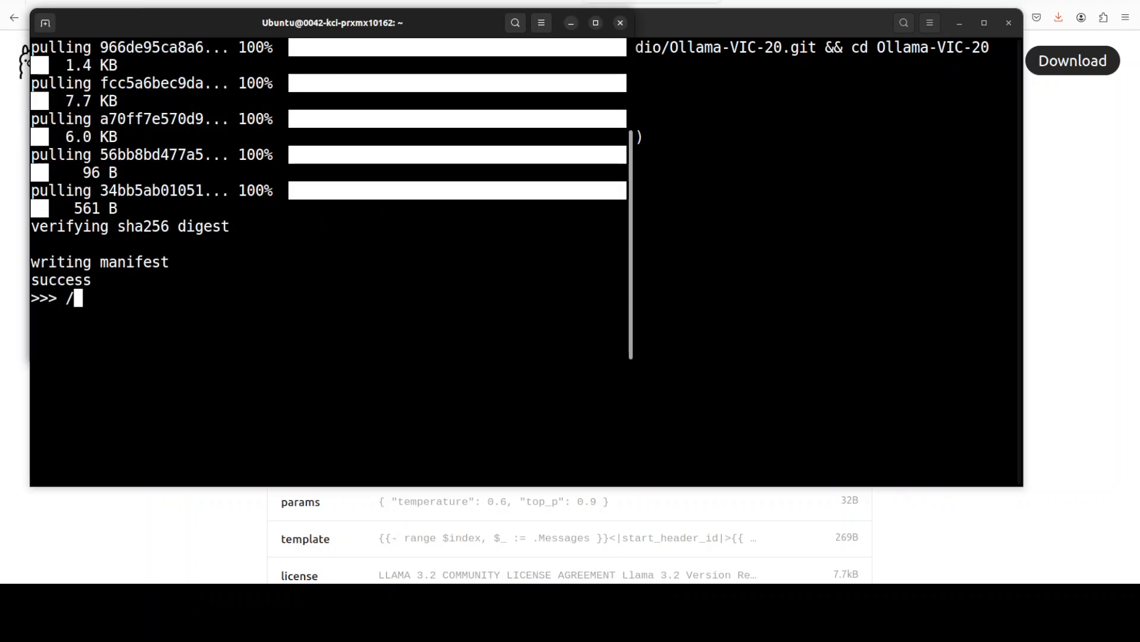
{"action": "type", "text": "bye"}
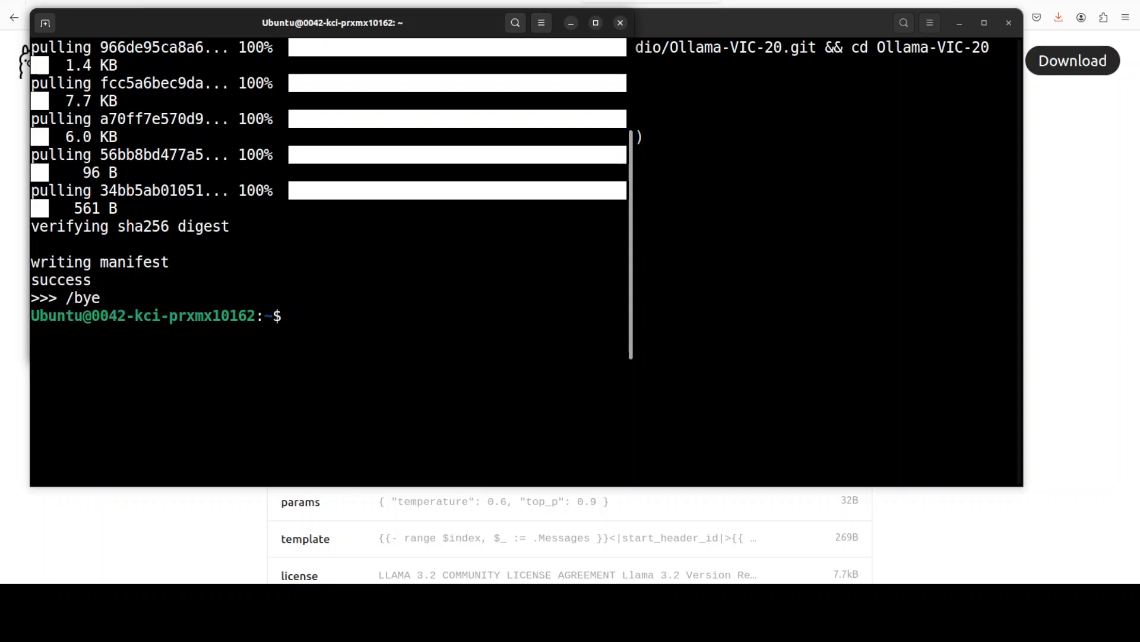
{"action": "type", "text": "ollama run llama3.2-vision"}
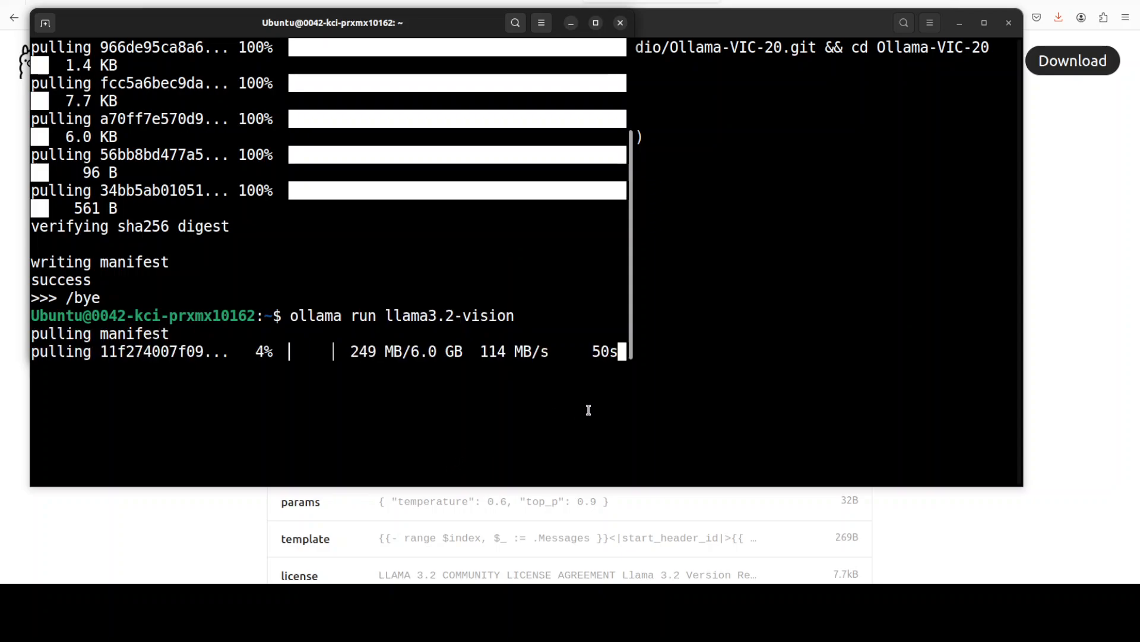
{"action": "mouse_move", "coordinate": [647, 384]}
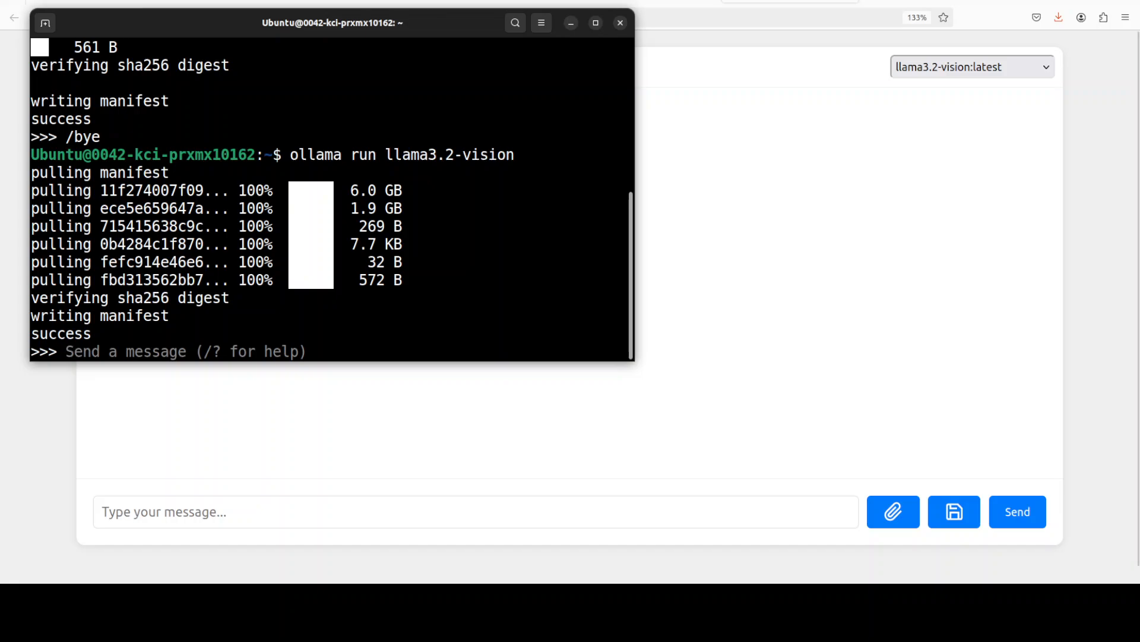
{"action": "left_click", "coordinate": [264, 16]}
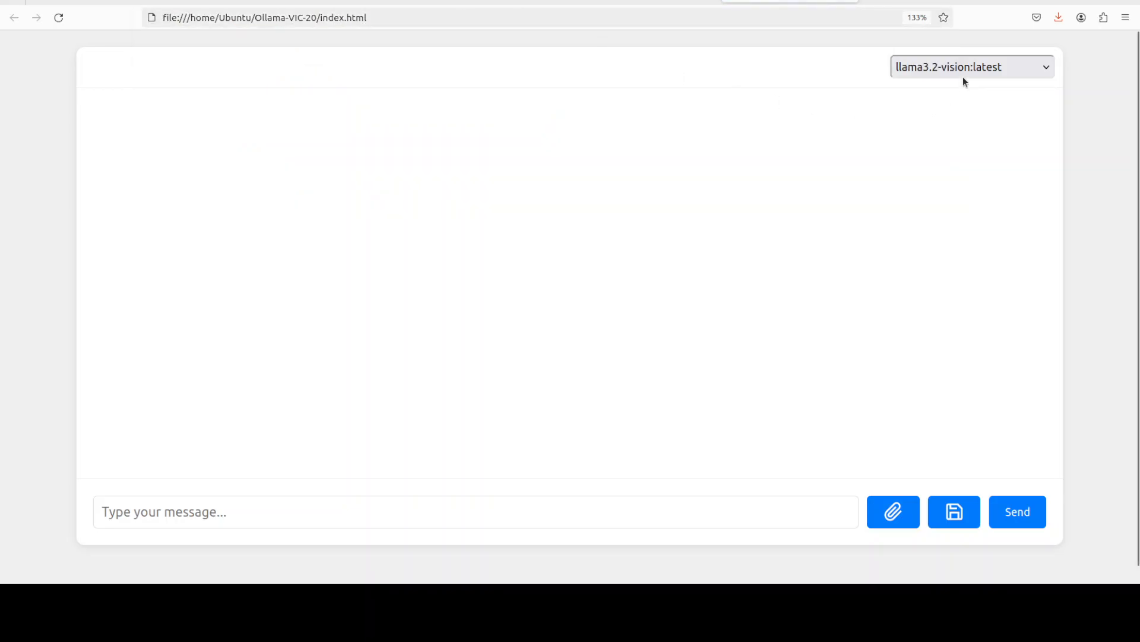
{"action": "mouse_move", "coordinate": [893, 511]}
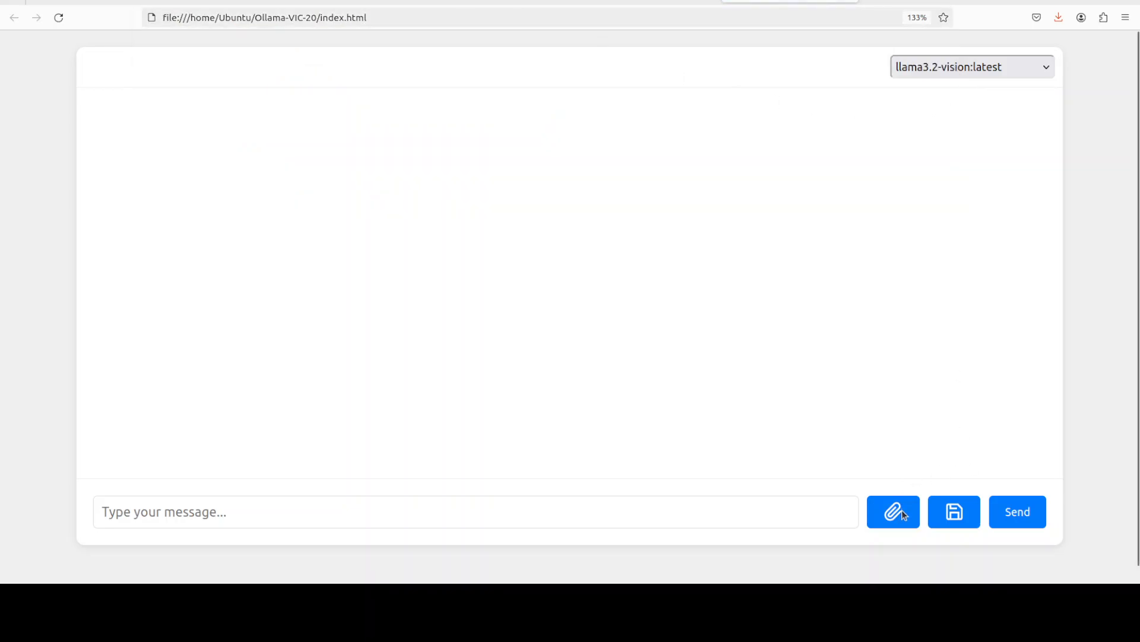
Upload gaze1.png from the moondream images folder via the paperclip, using the All Files filter.
{"action": "left_click", "coordinate": [894, 510]}
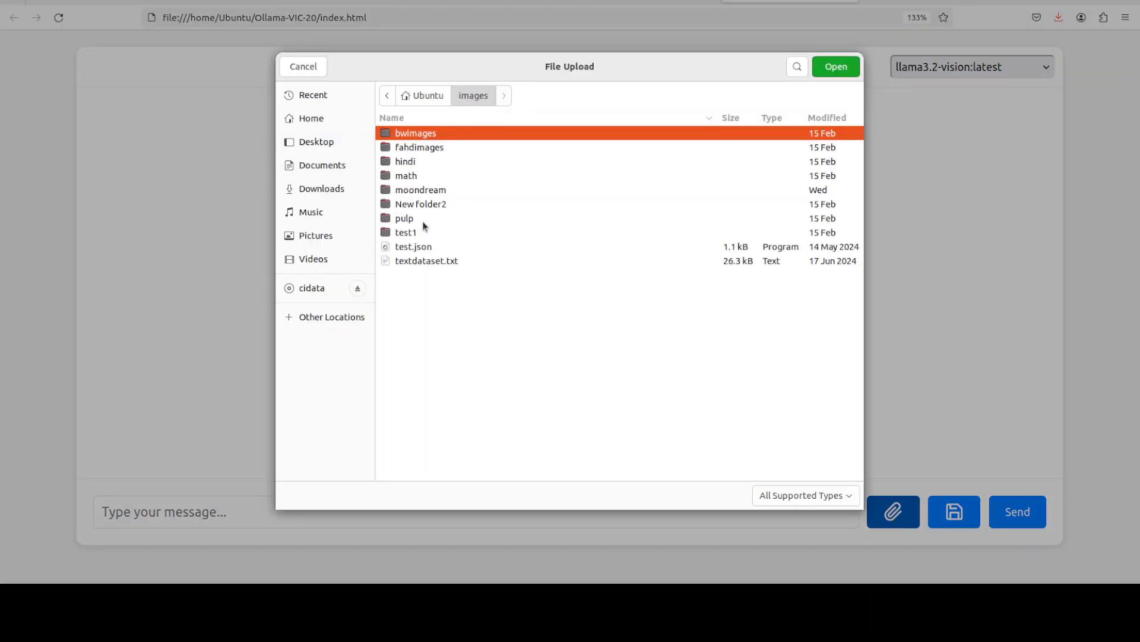
{"action": "mouse_move", "coordinate": [419, 210]}
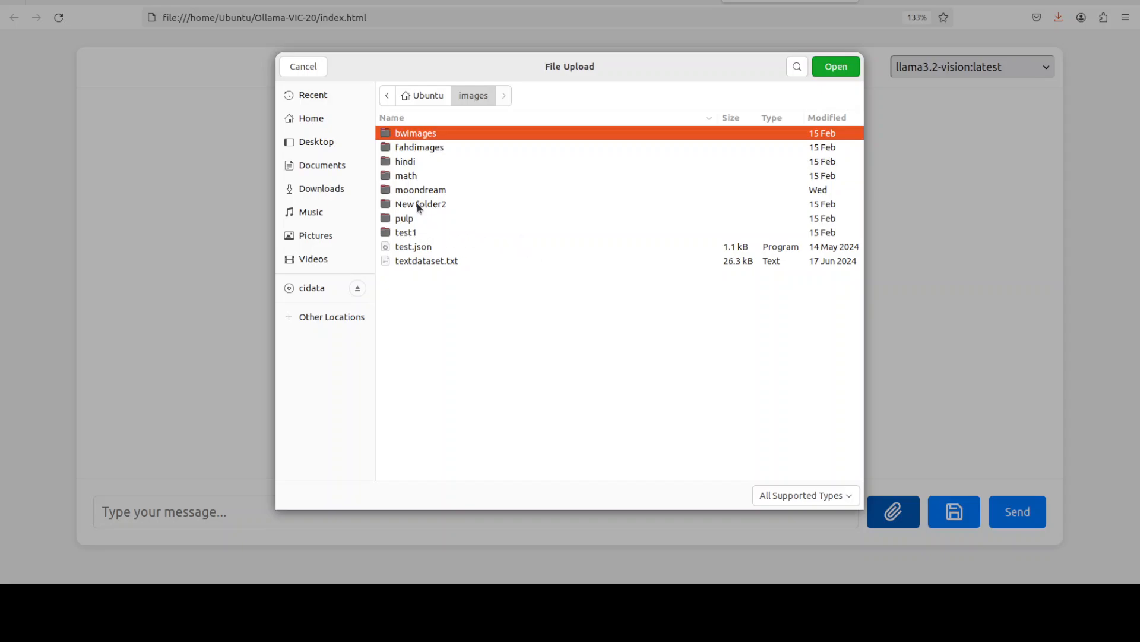
{"action": "double_click", "coordinate": [419, 190]}
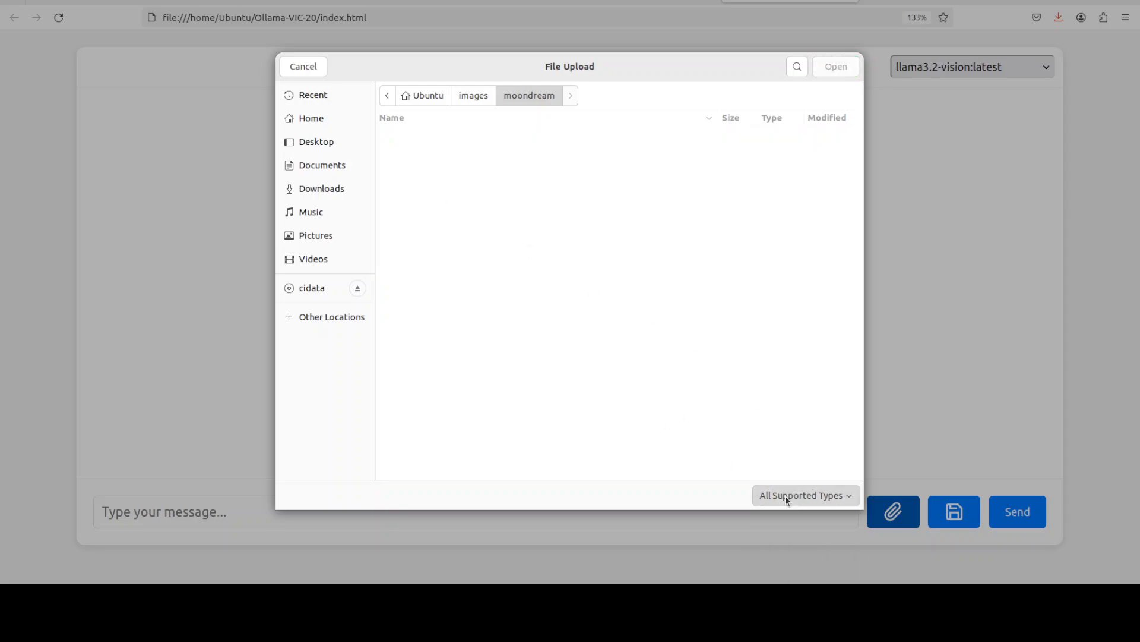
{"action": "left_click", "coordinate": [805, 495]}
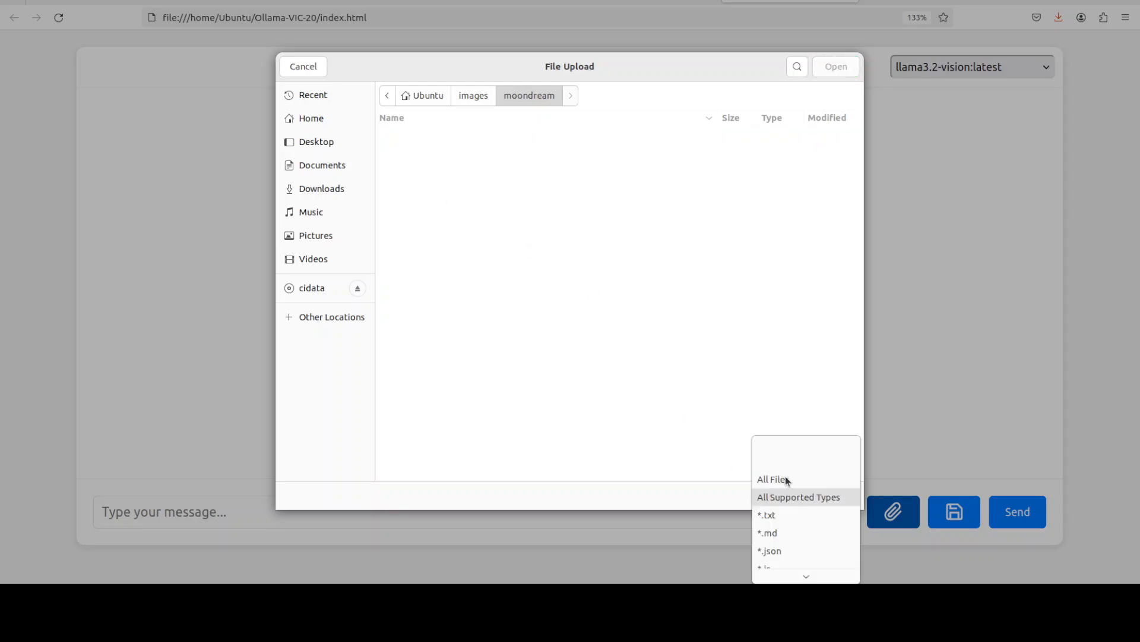
{"action": "left_click", "coordinate": [772, 479]}
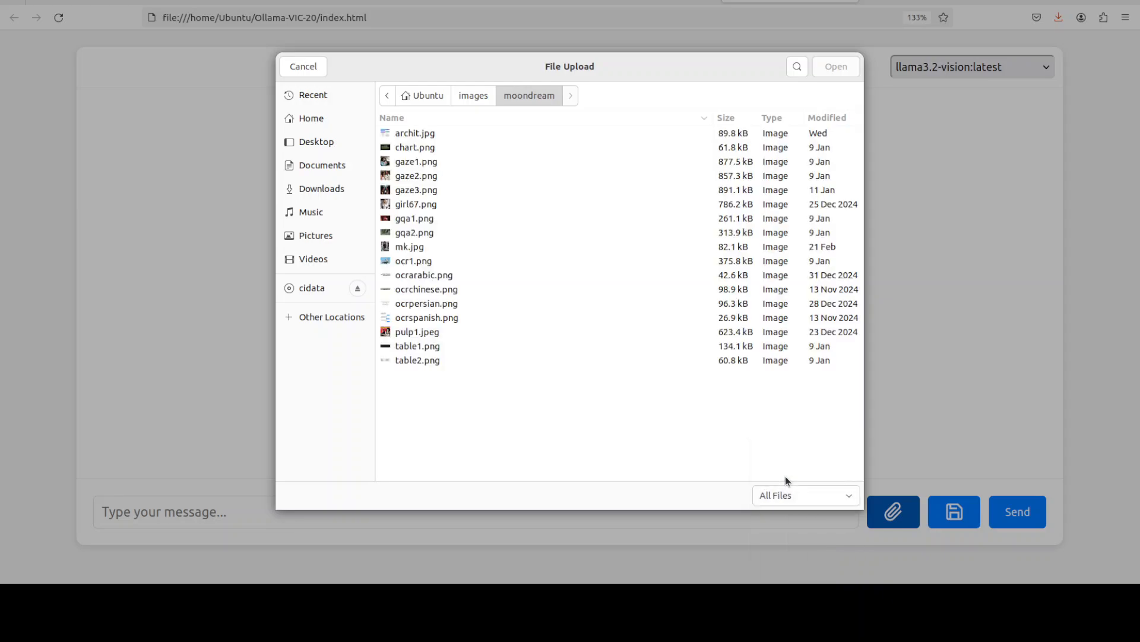
{"action": "mouse_move", "coordinate": [428, 238]}
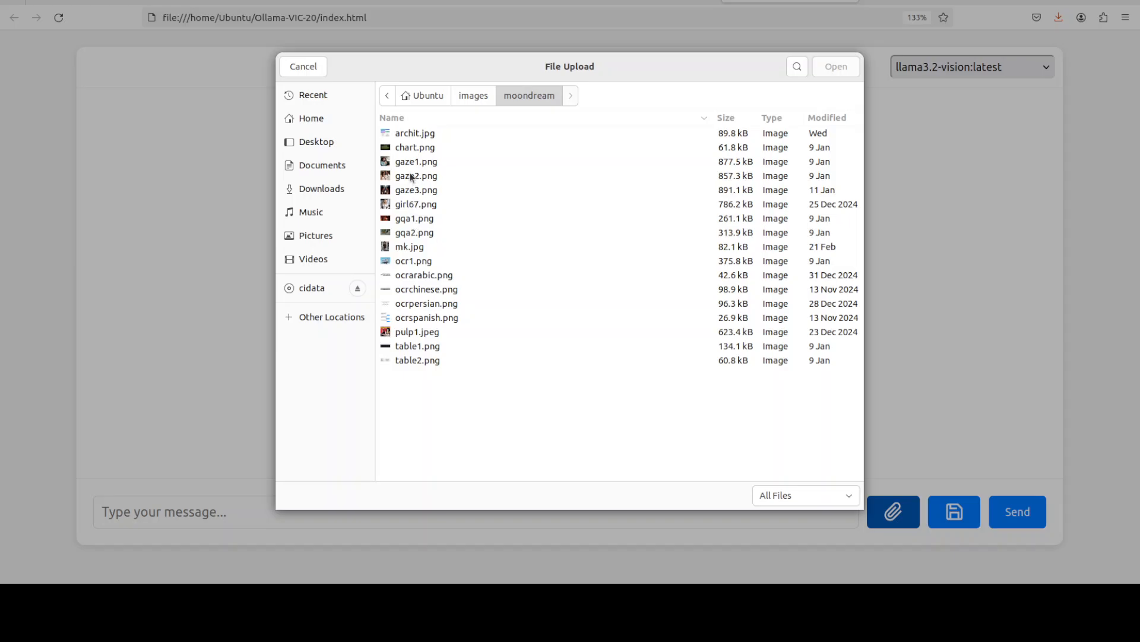
{"action": "double_click", "coordinate": [417, 160]}
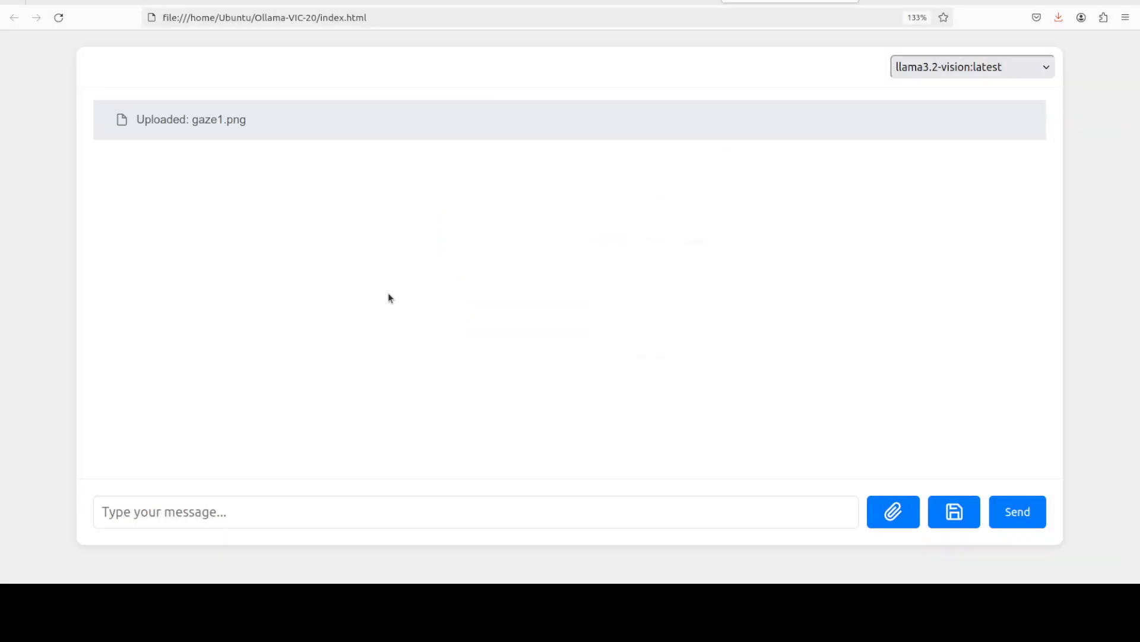
Send "what is this image" to llama3.2-vision, which calls the upload corrupted.
{"action": "type", "text": "what is this image"}
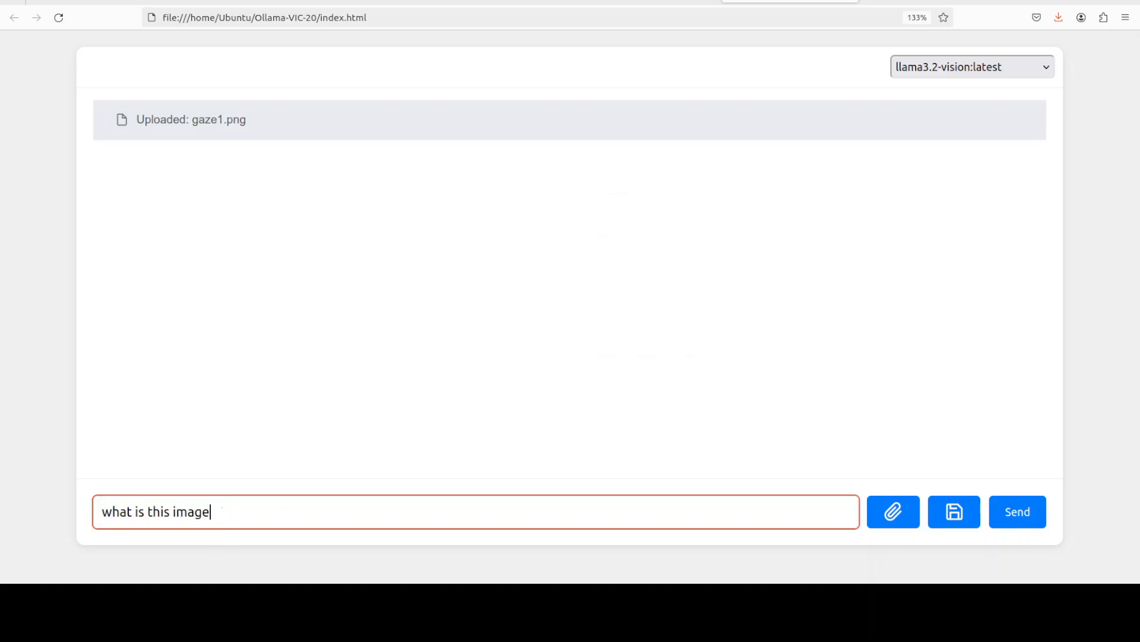
{"action": "left_click", "coordinate": [1017, 511]}
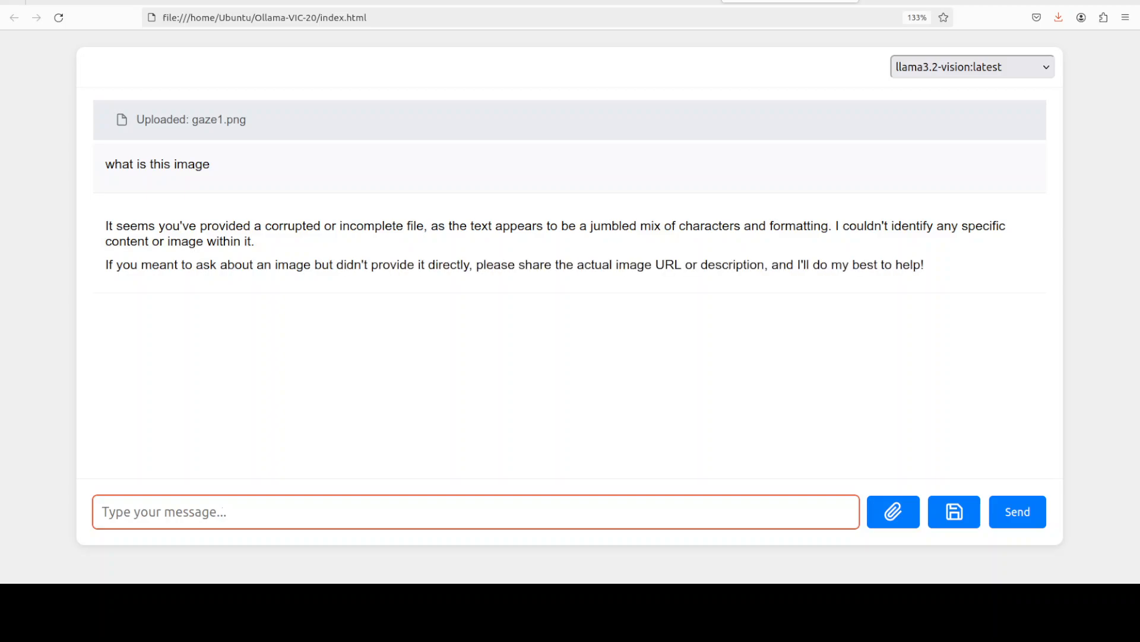
{"action": "mouse_move", "coordinate": [681, 280]}
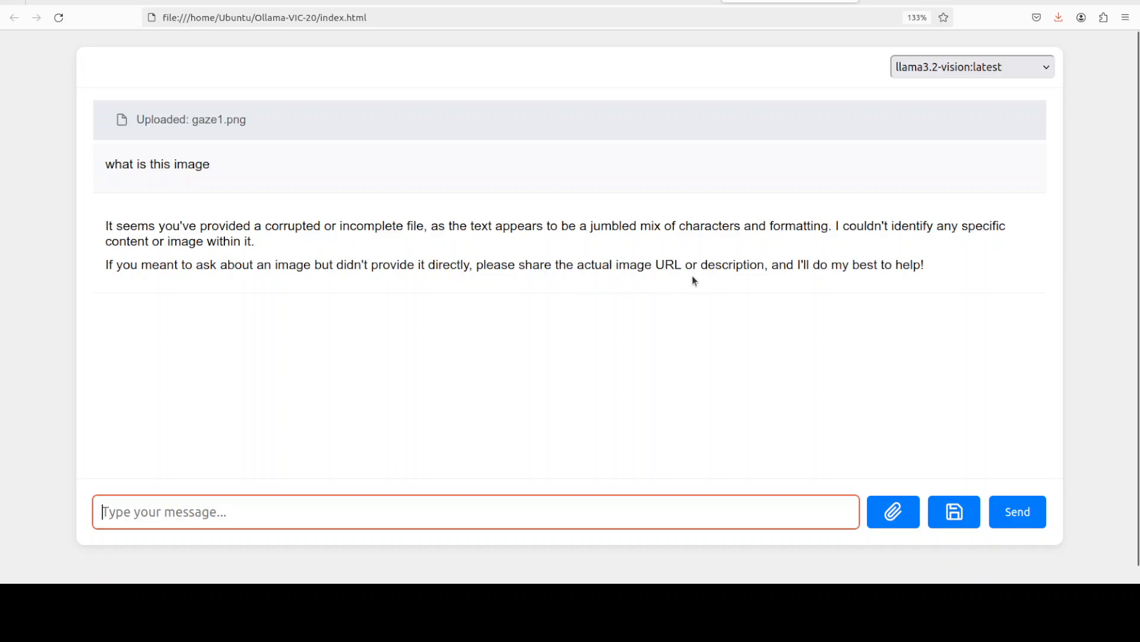
{"action": "mouse_move", "coordinate": [922, 283]}
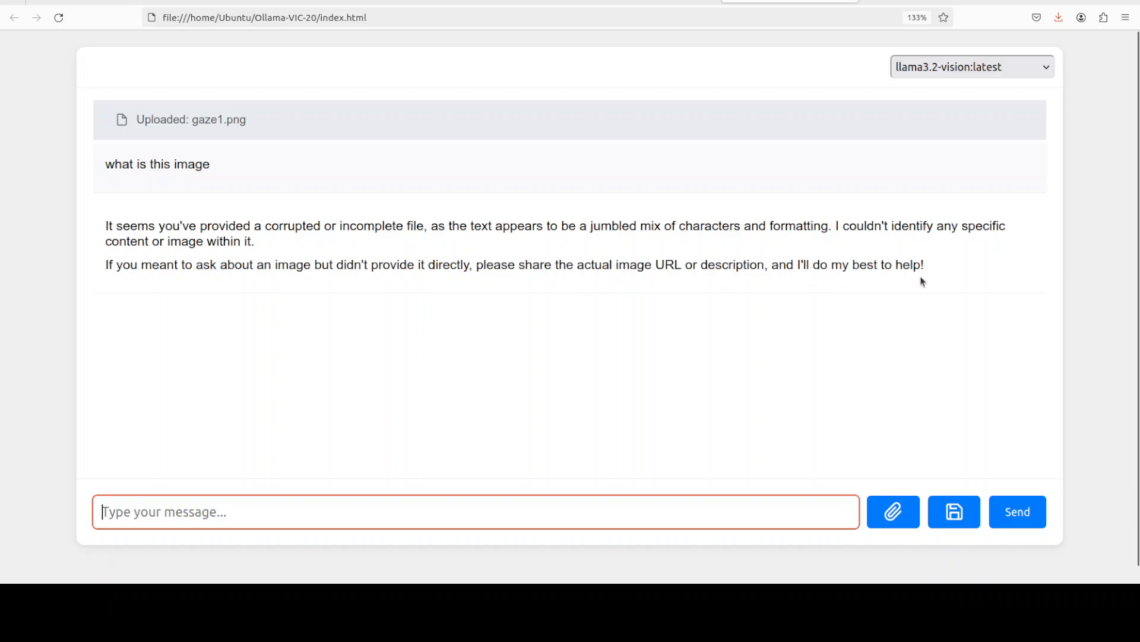
{"action": "mouse_move", "coordinate": [366, 312]}
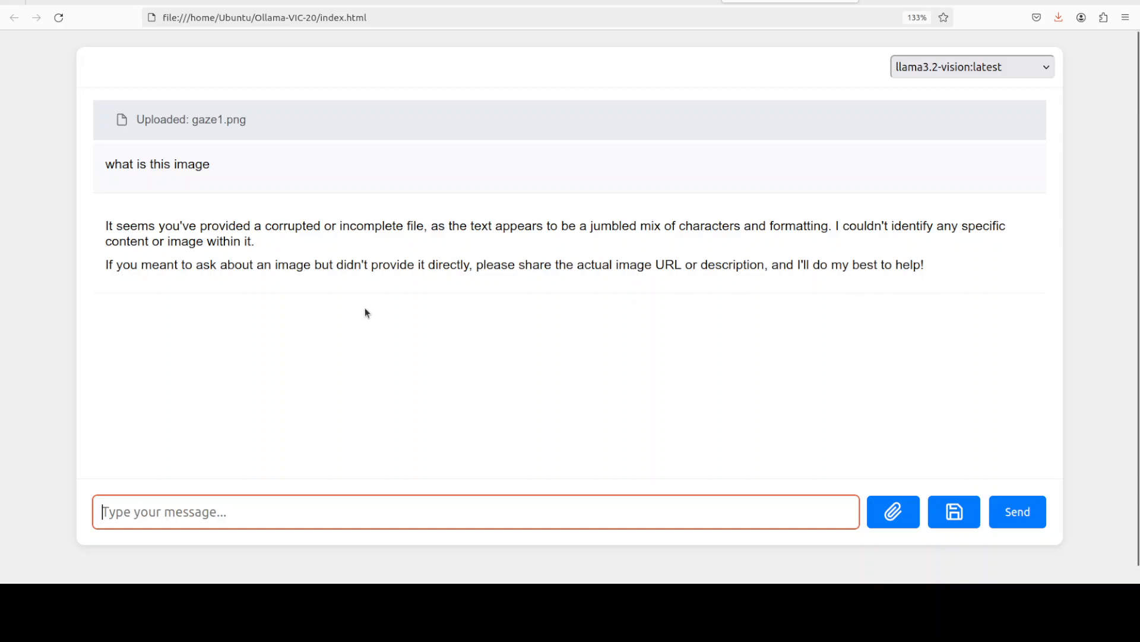
{"action": "mouse_move", "coordinate": [839, 323]}
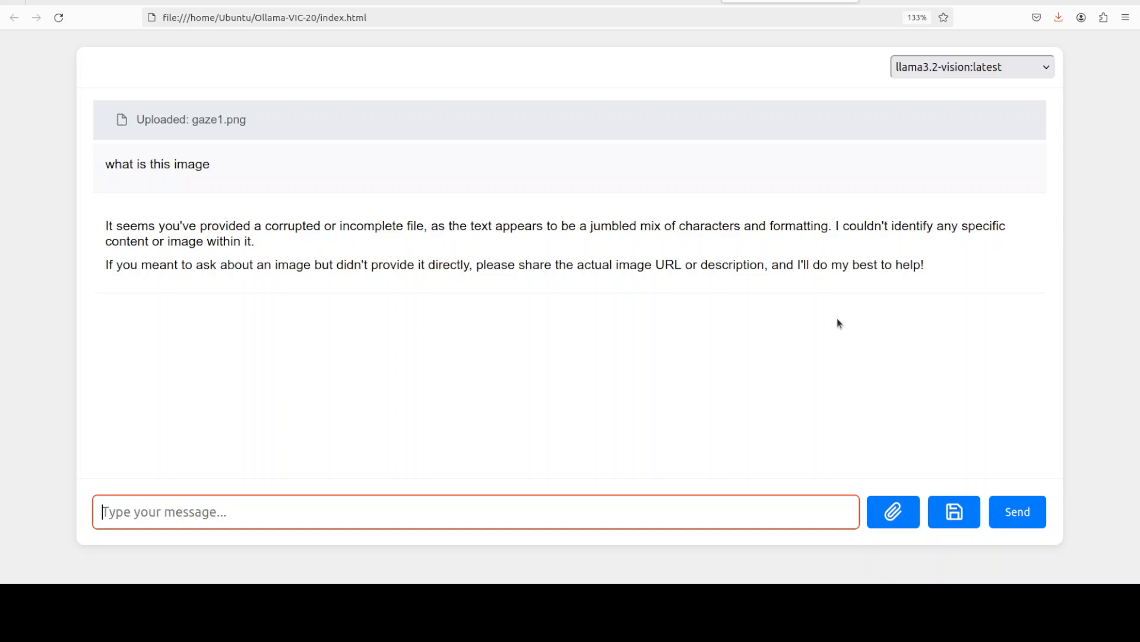
{"action": "mouse_move", "coordinate": [926, 311]}
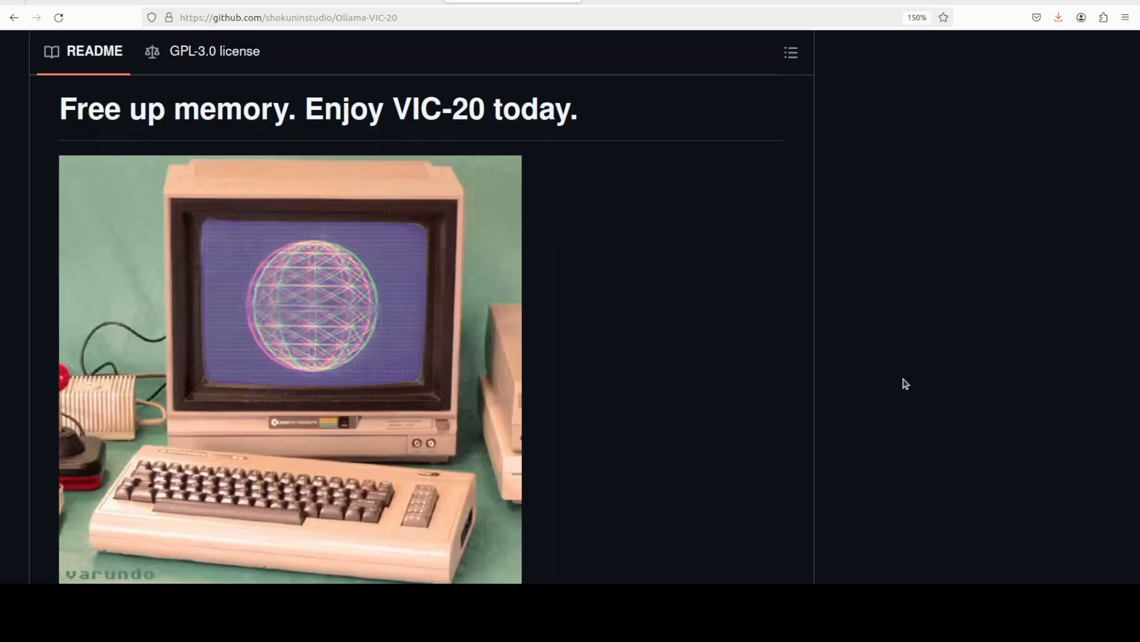
{"action": "mouse_move", "coordinate": [847, 400]}
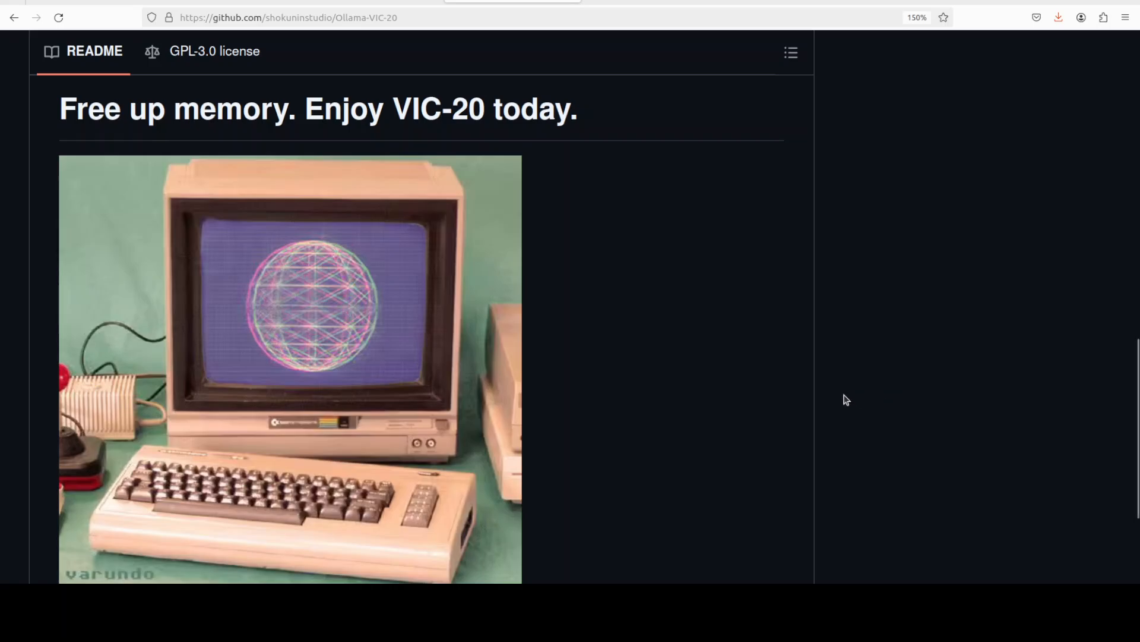
{"action": "mouse_move", "coordinate": [853, 398]}
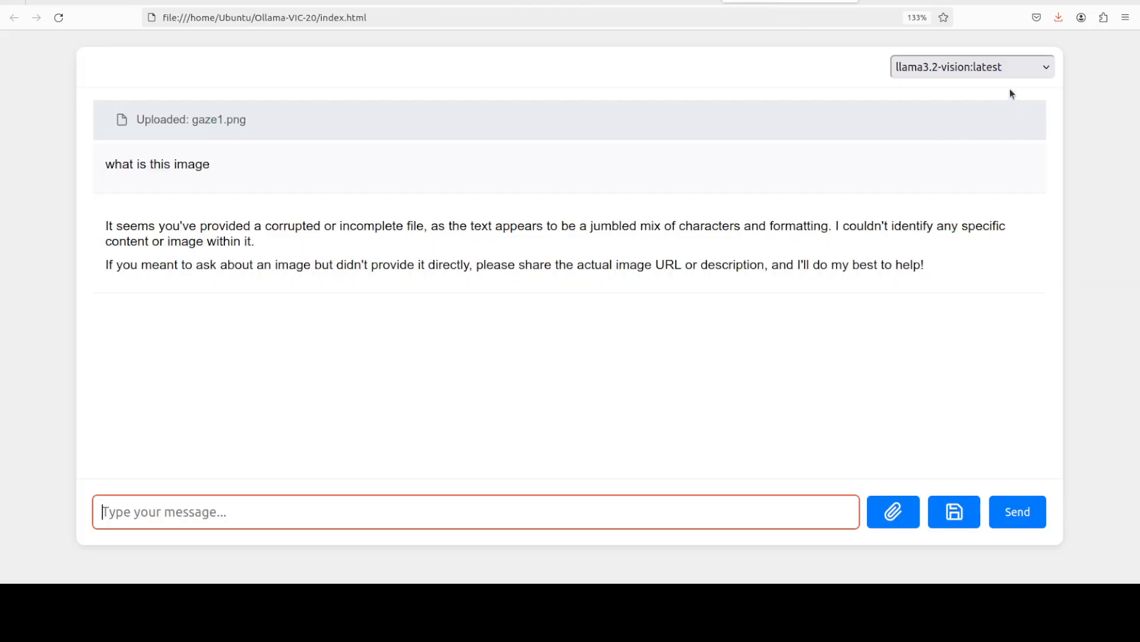
Switch to llama3.2:latest, send "what is vic-20", and read through its detailed answer.
{"action": "left_click", "coordinate": [972, 67]}
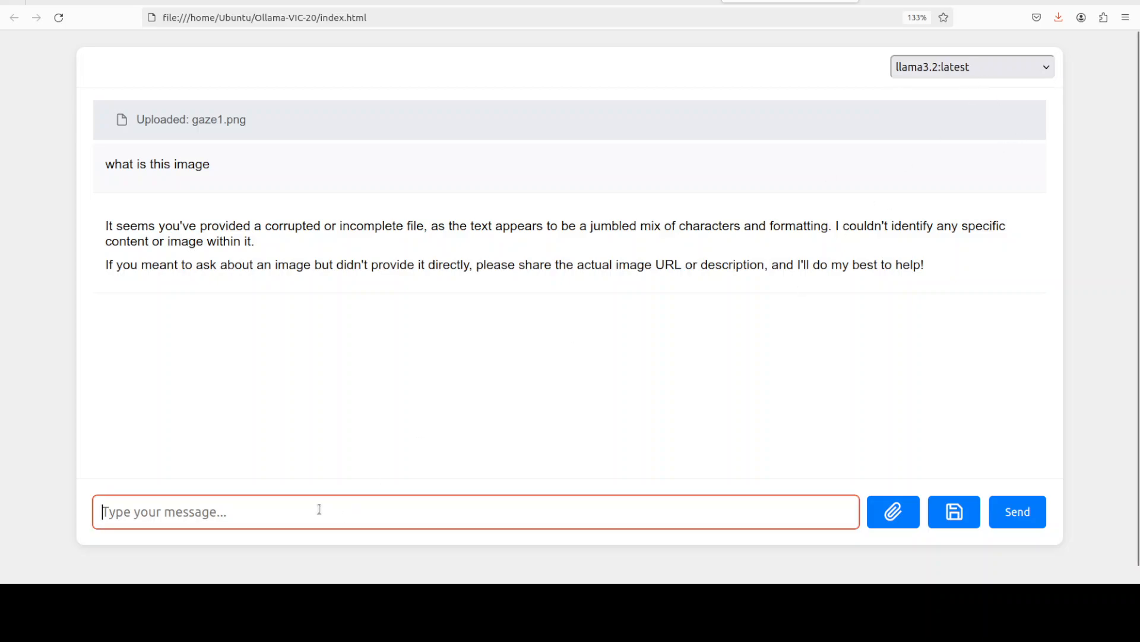
{"action": "type", "text": "what is"}
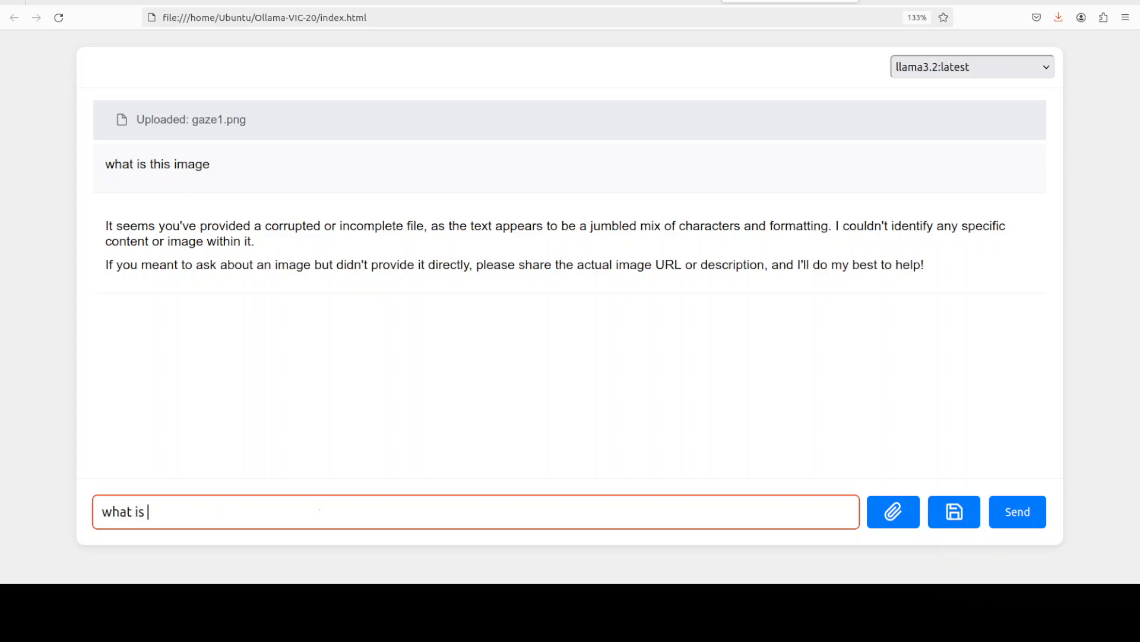
{"action": "type", "text": "vic-20"}
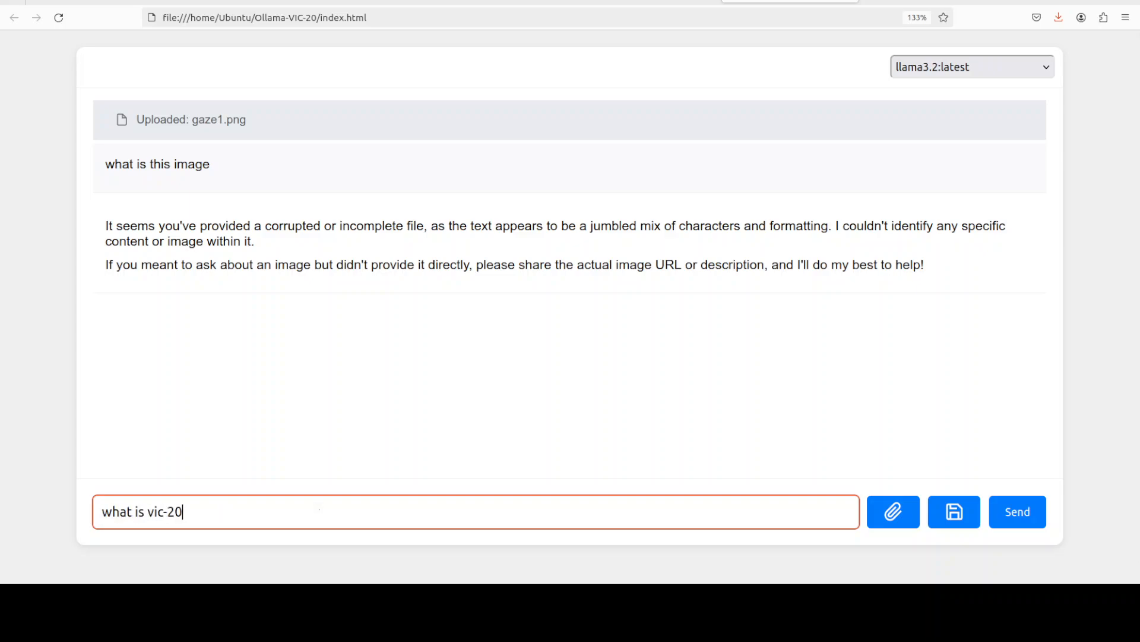
{"action": "left_click", "coordinate": [1017, 511]}
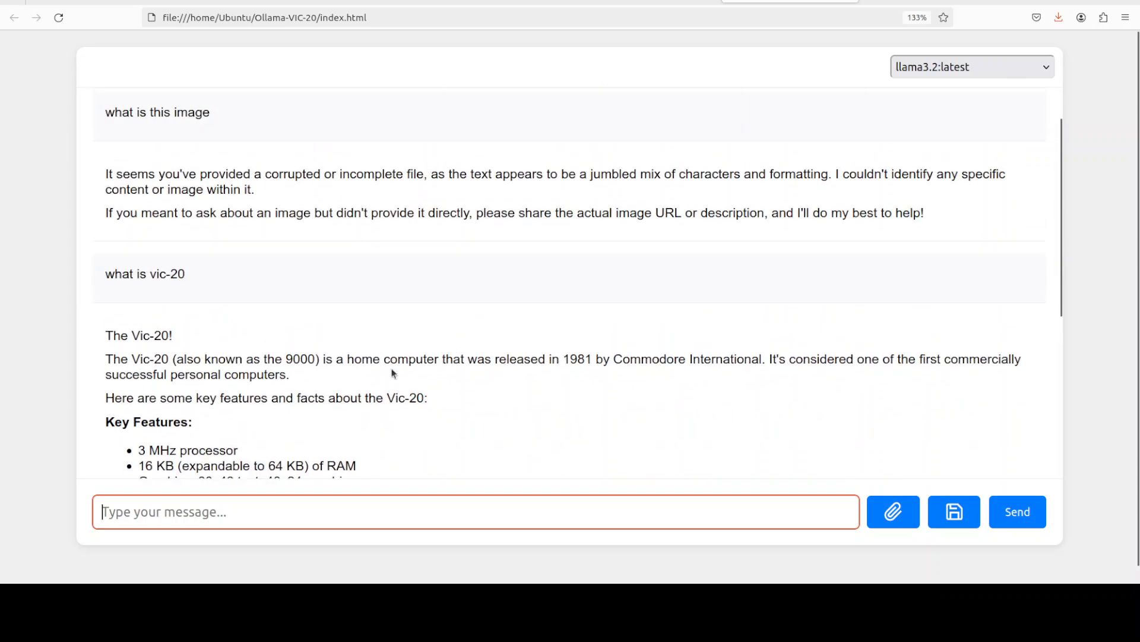
{"action": "mouse_move", "coordinate": [542, 372]}
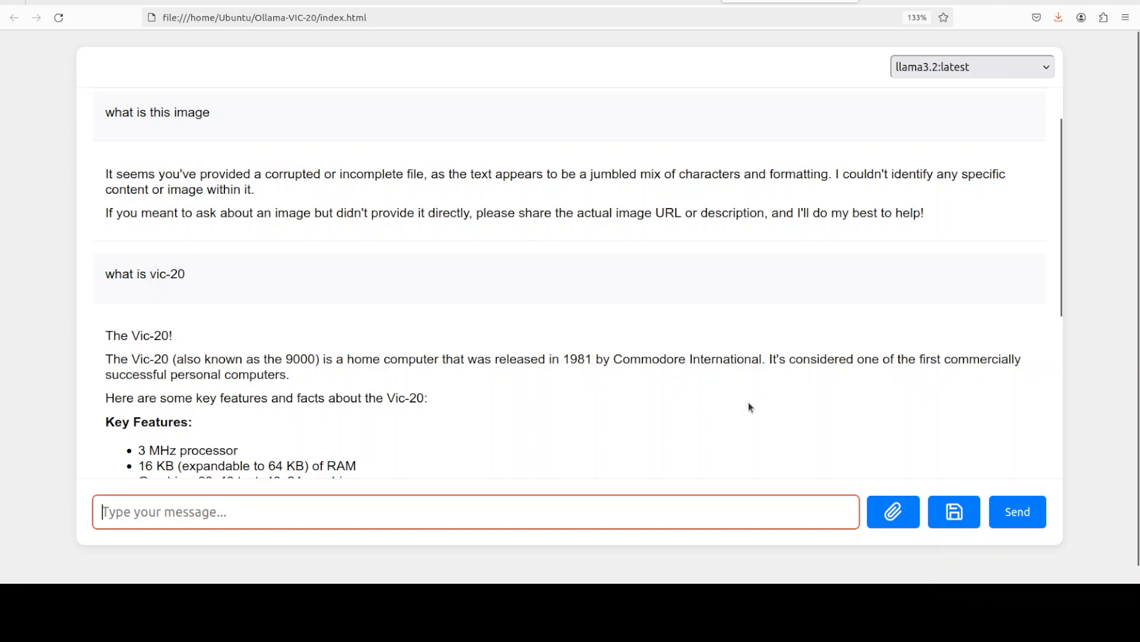
{"action": "scroll", "scroll_direction": "down", "scroll_amount": 3}
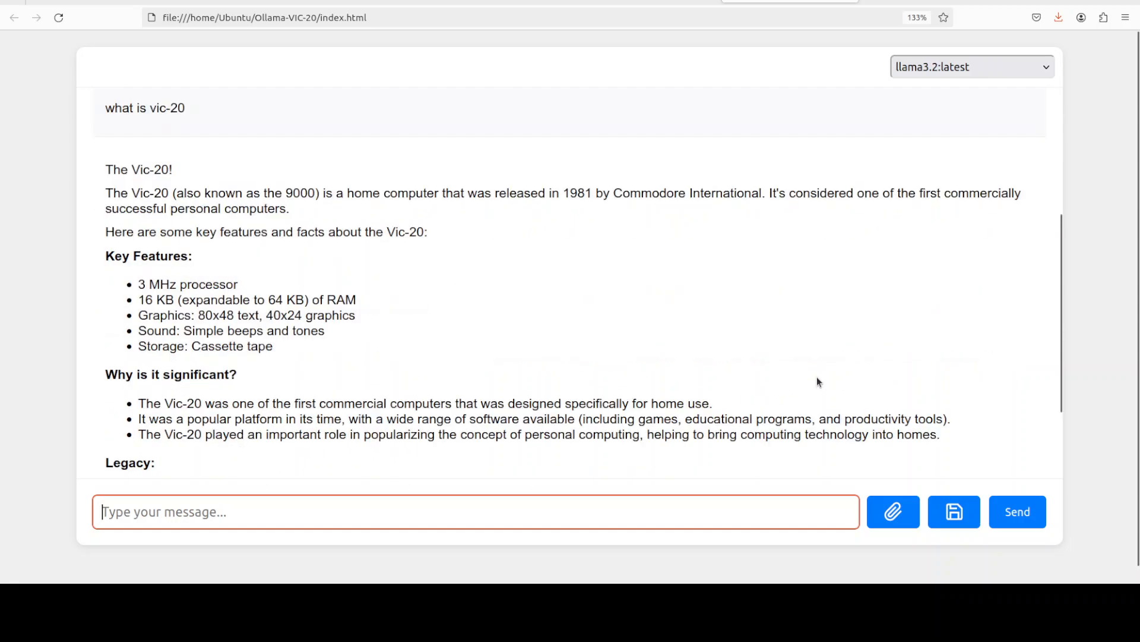
{"action": "scroll", "scroll_direction": "down", "scroll_amount": 3}
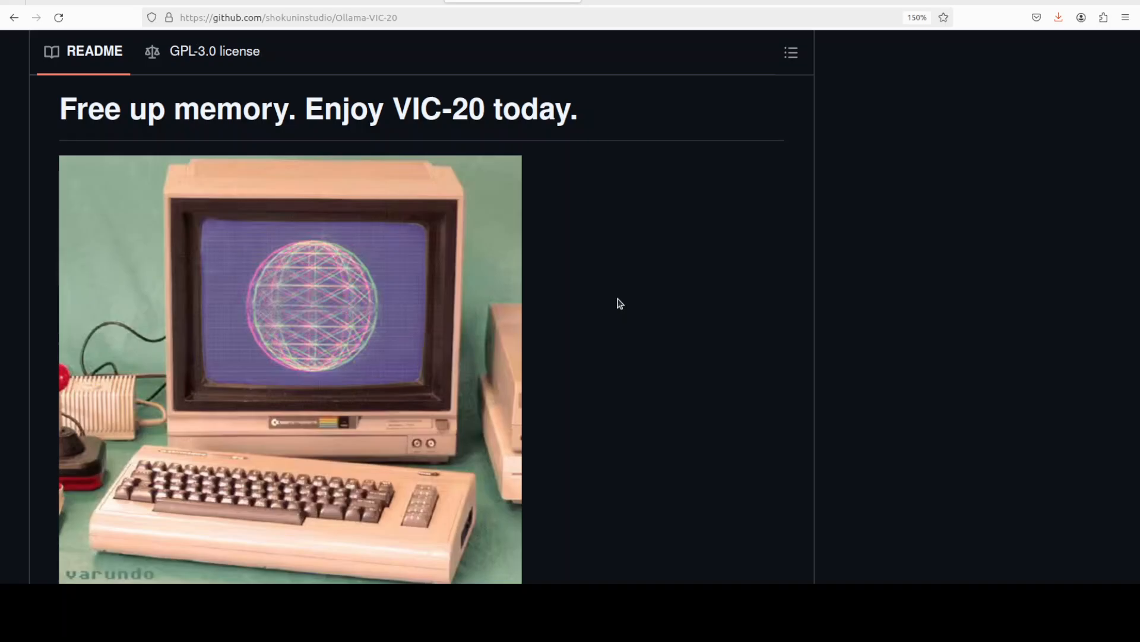
{"action": "mouse_move", "coordinate": [436, 180]}
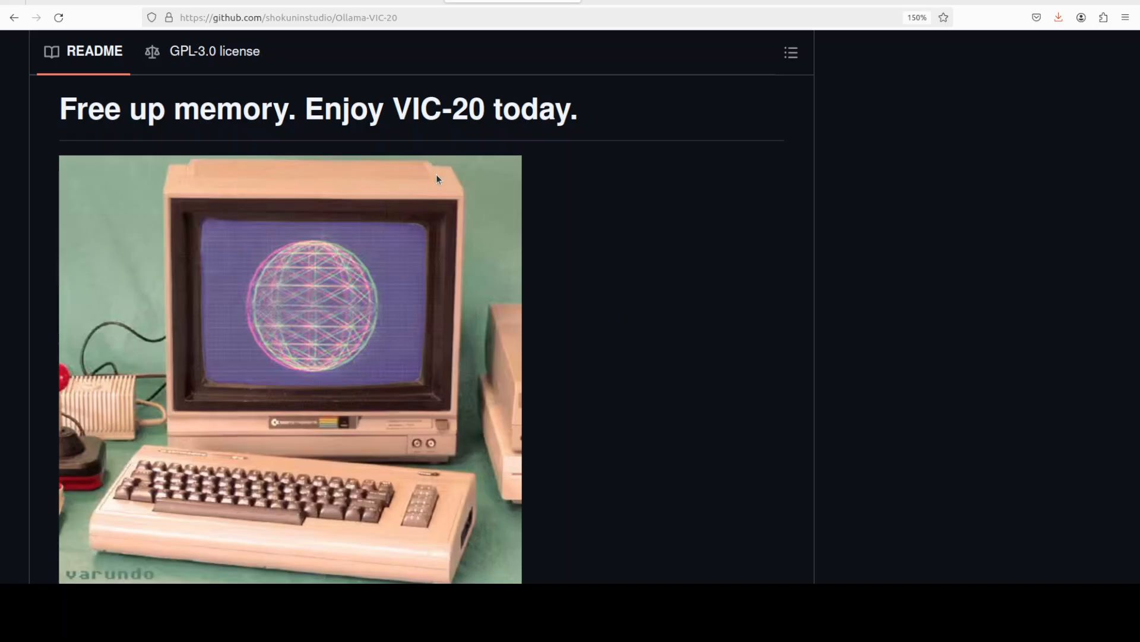
{"action": "mouse_move", "coordinate": [875, 253]}
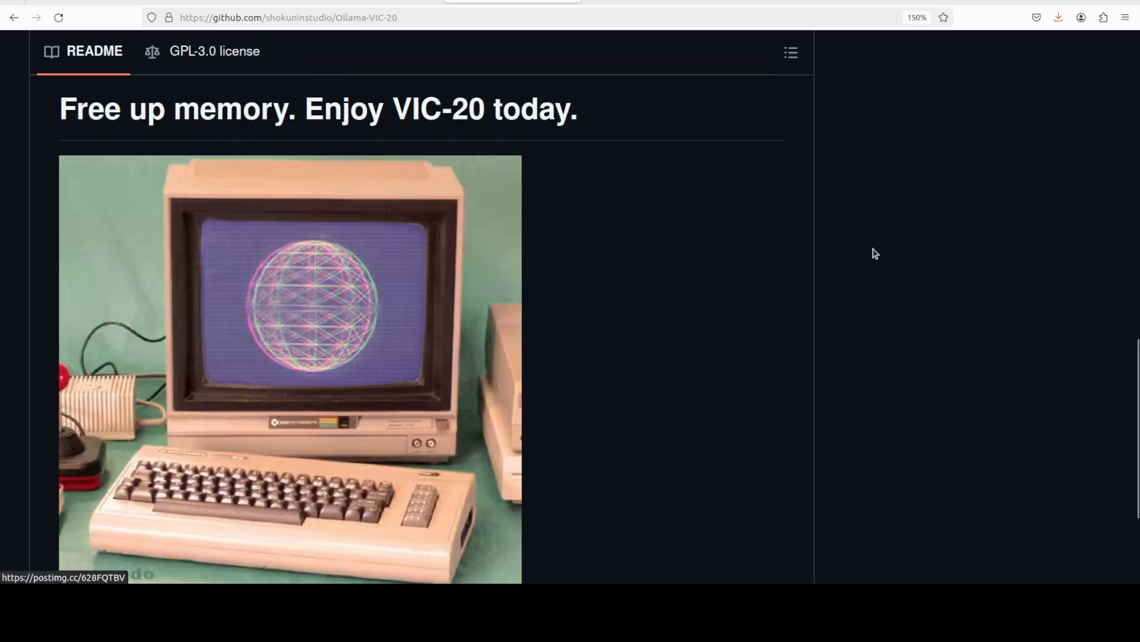
{"action": "mouse_move", "coordinate": [851, 252]}
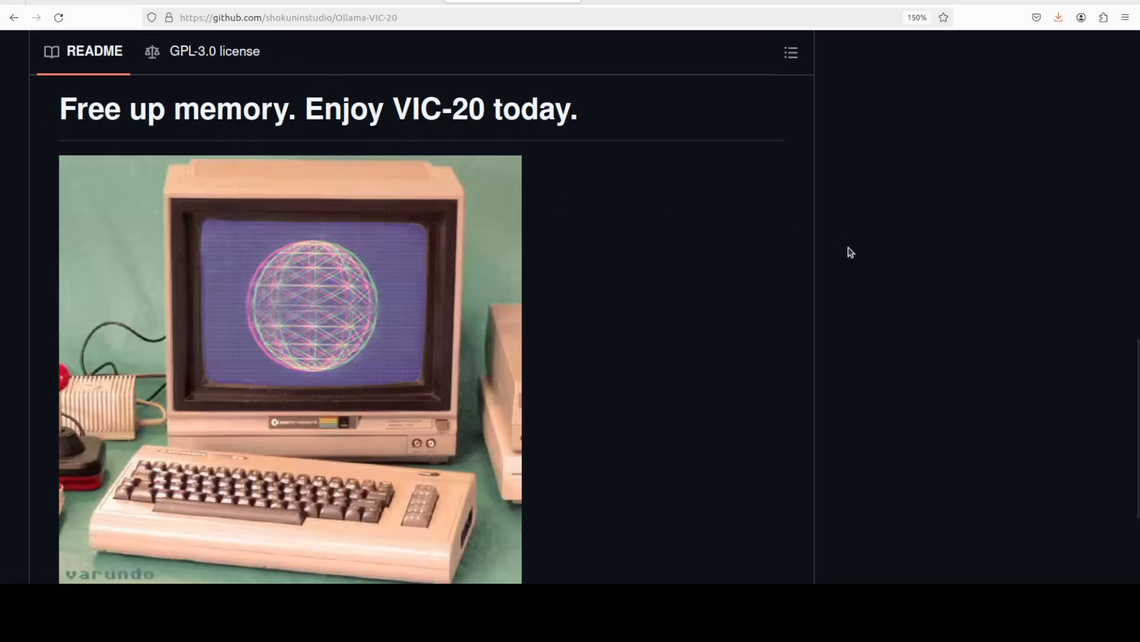
{"action": "mouse_move", "coordinate": [802, 278]}
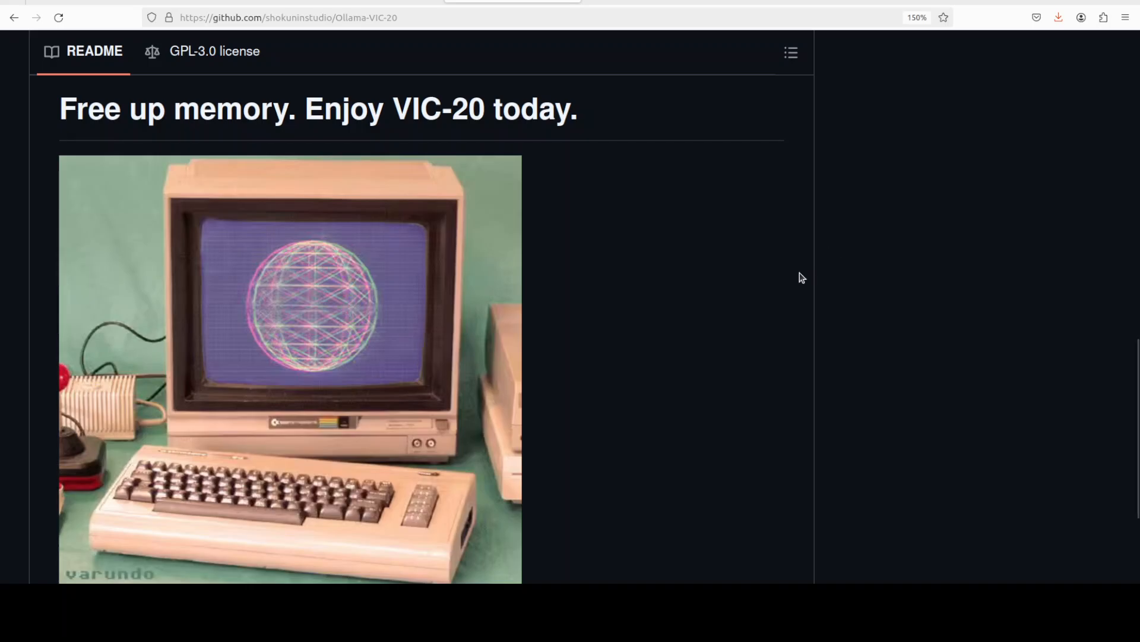
{"action": "mouse_move", "coordinate": [534, 273]}
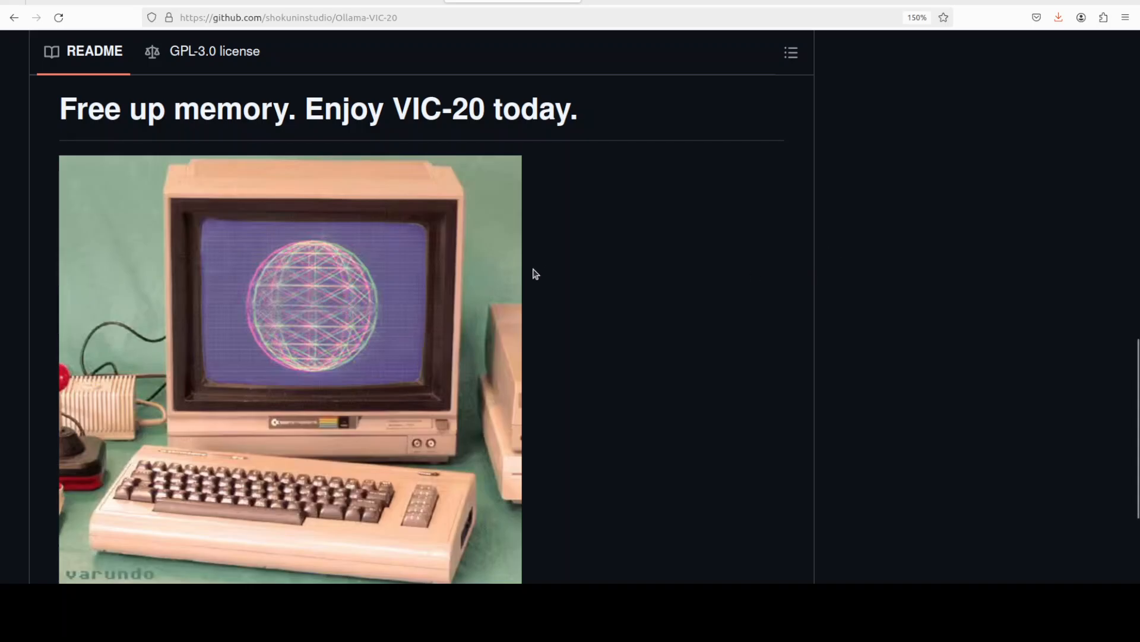
{"action": "mouse_move", "coordinate": [370, 107]}
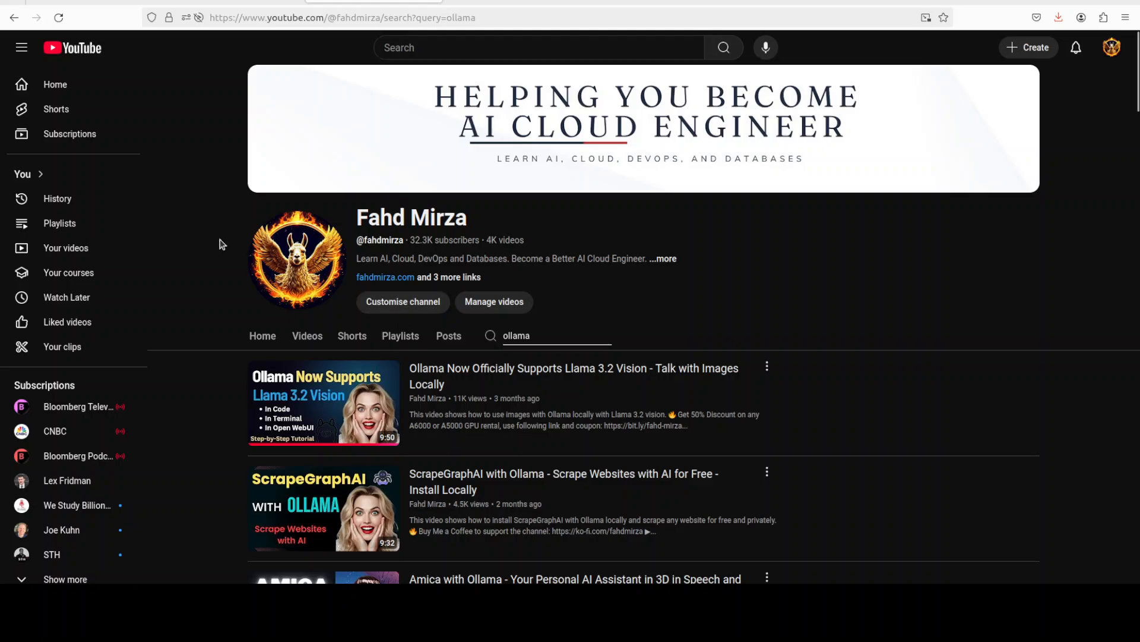
{"action": "mouse_move", "coordinate": [226, 318]}
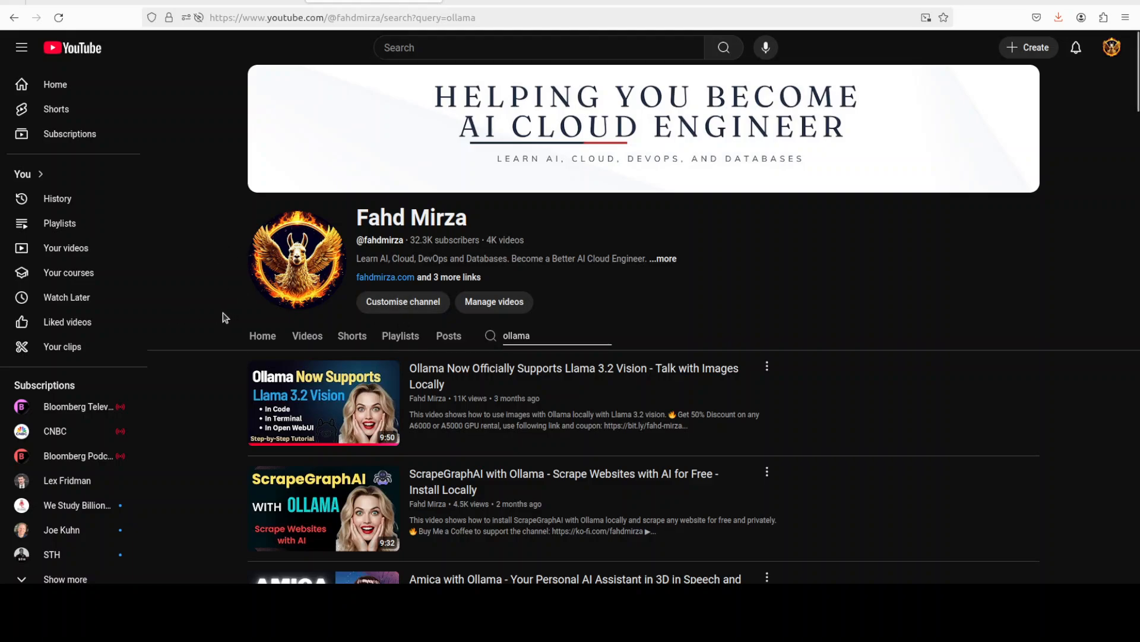